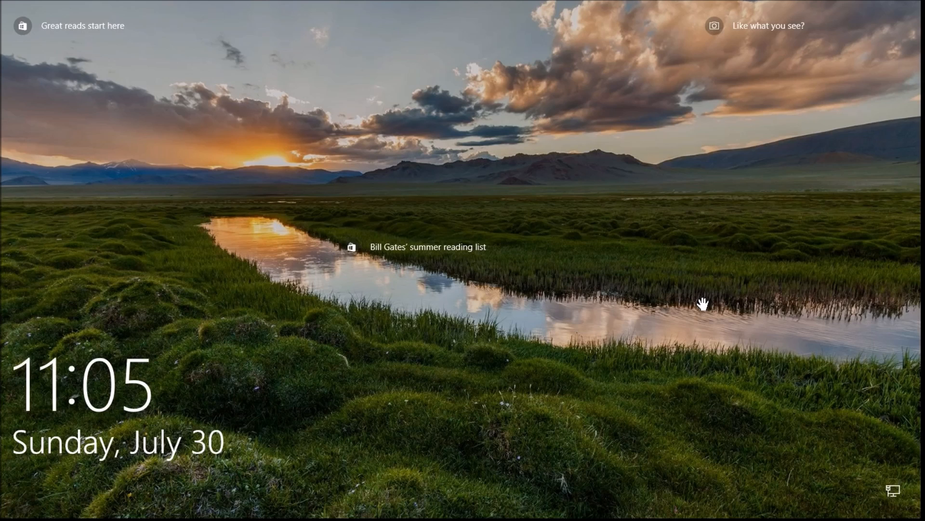
pyautogui.moveTo(619, 314)
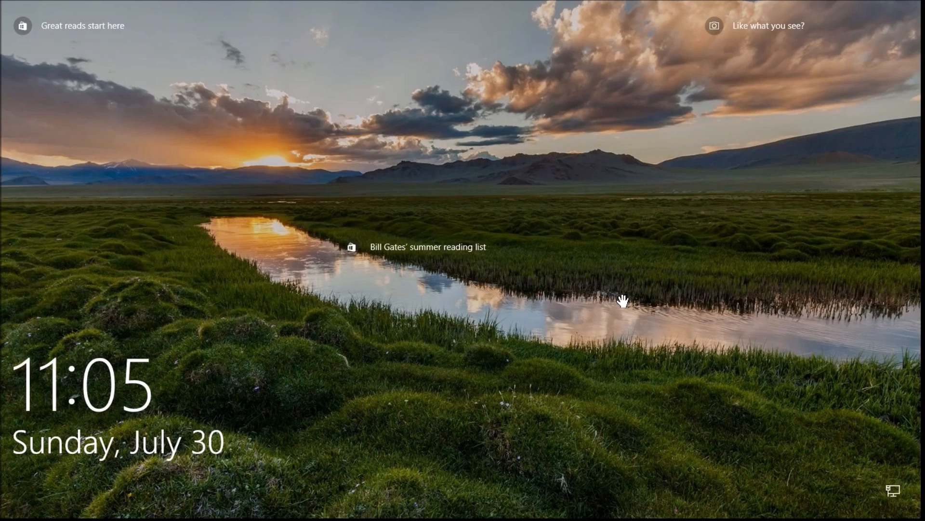
pyautogui.moveTo(754, 40)
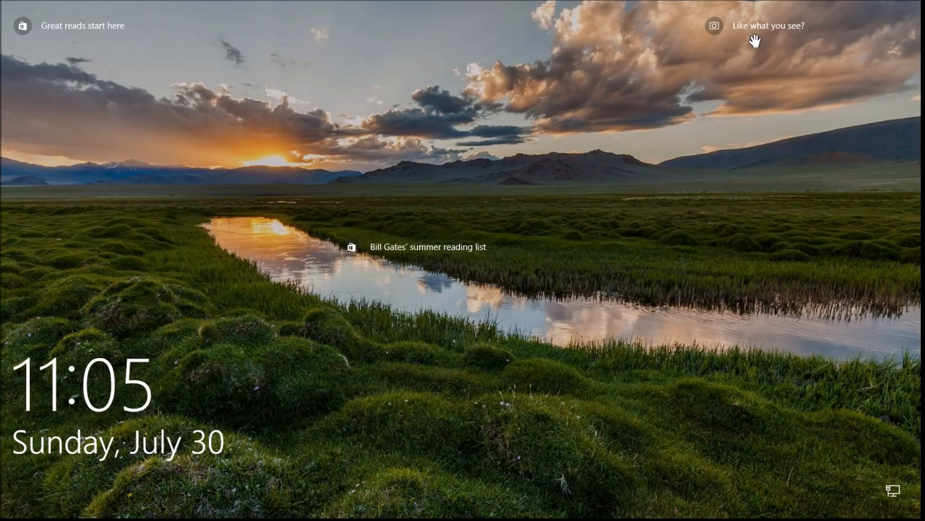
pyautogui.moveTo(511, 139)
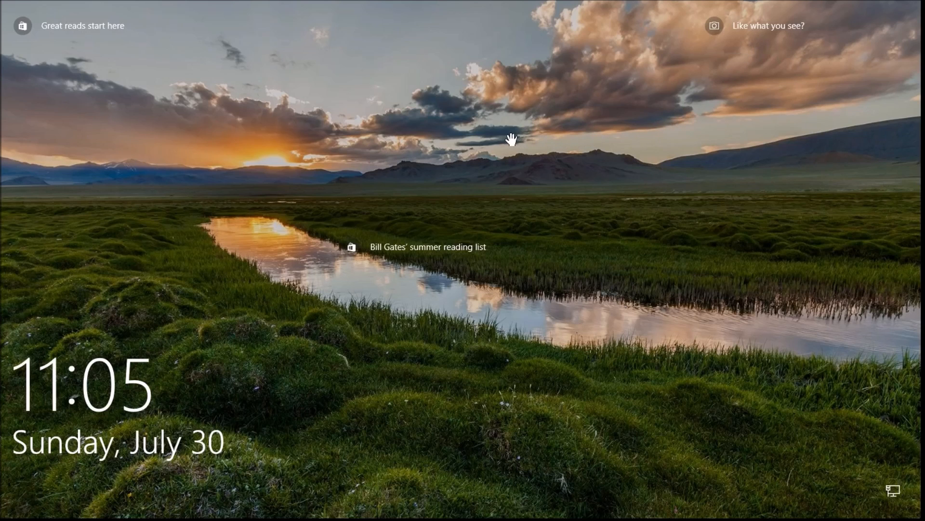
pyautogui.moveTo(676, 137)
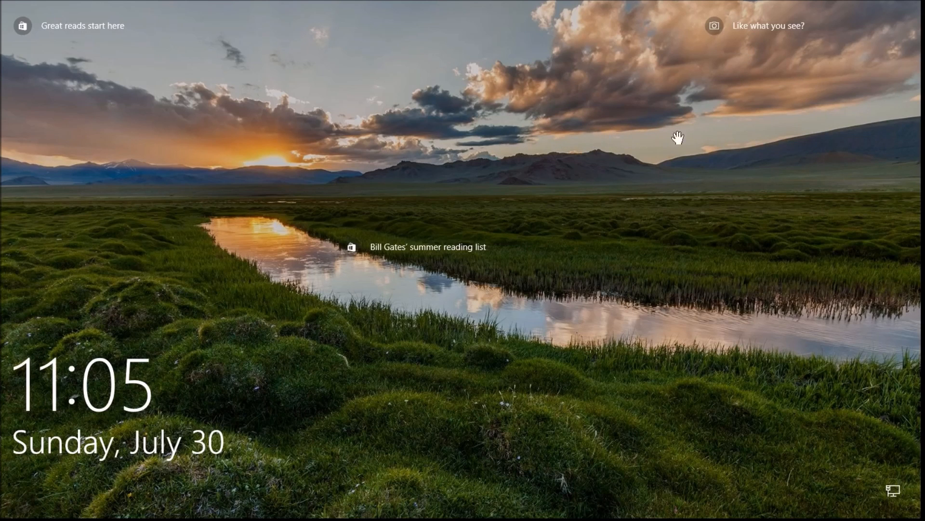
pyautogui.moveTo(560, 140)
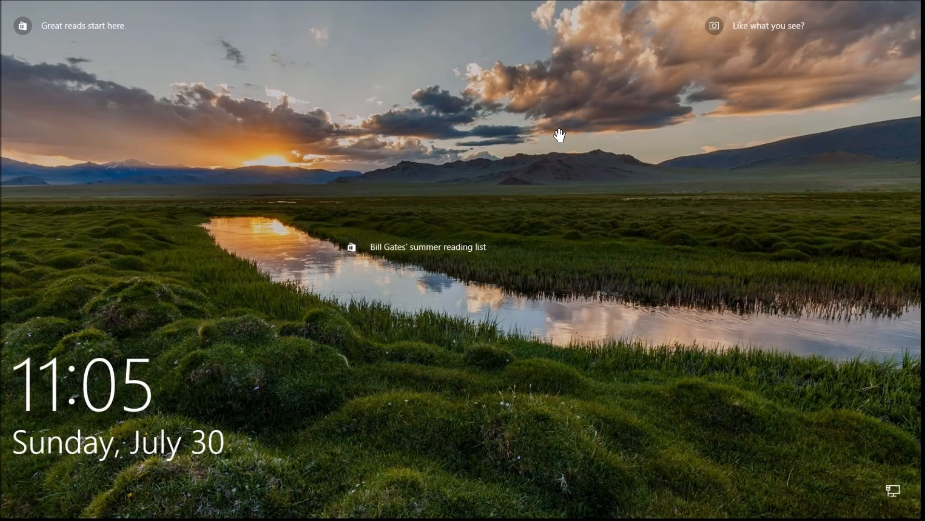
pyautogui.moveTo(766, 59)
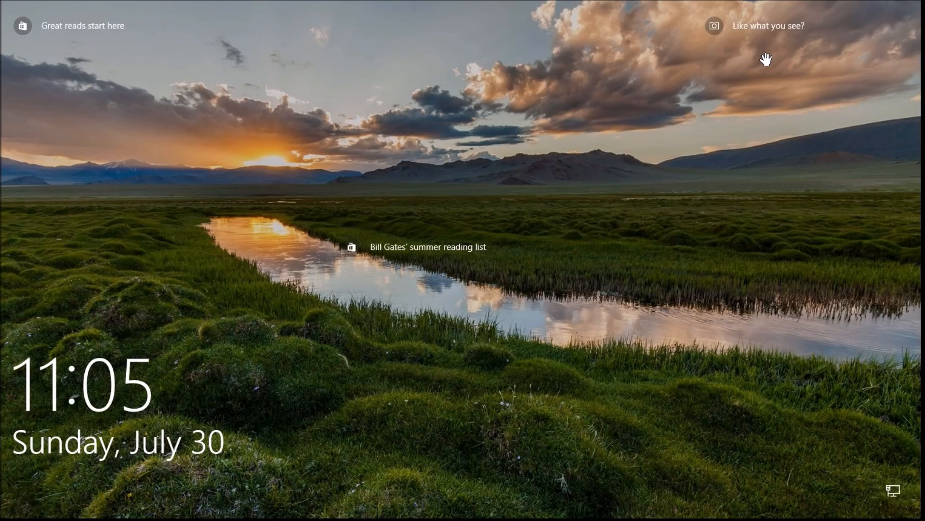
pyautogui.moveTo(743, 68)
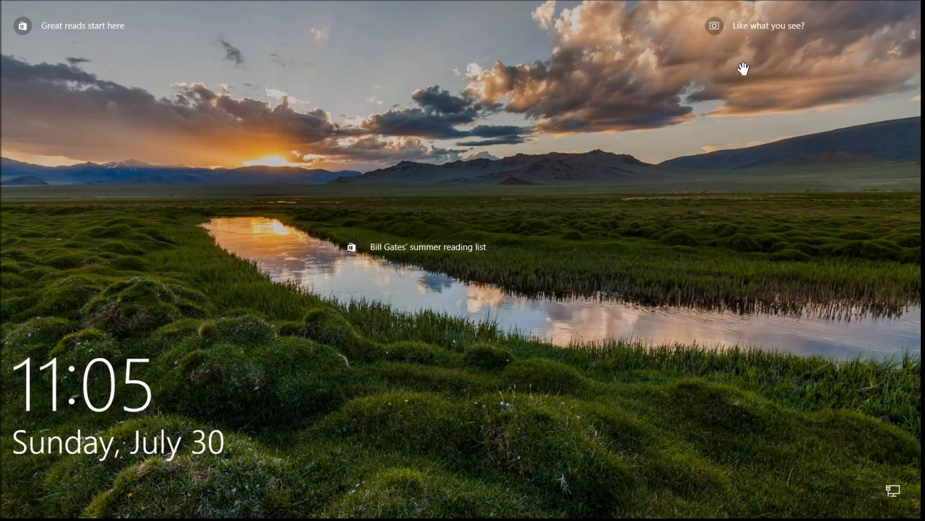
pyautogui.moveTo(738, 70)
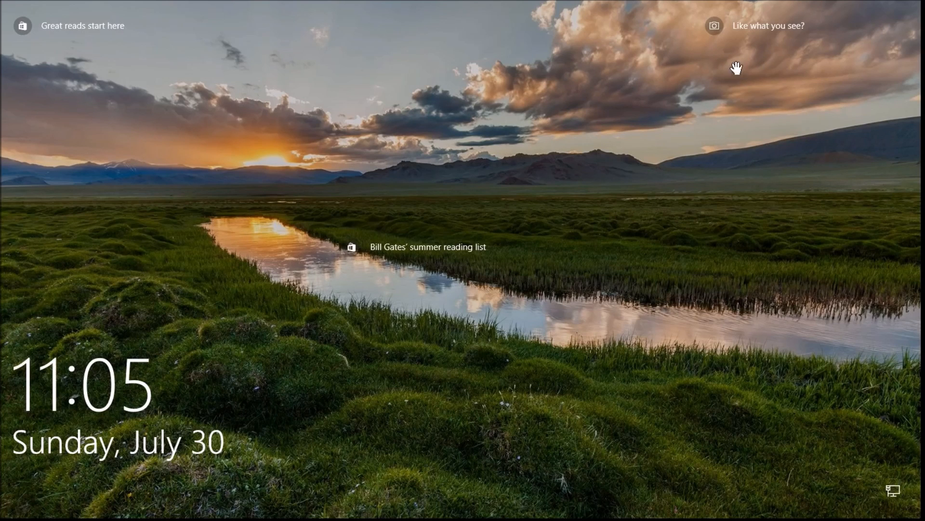
pyautogui.moveTo(747, 45)
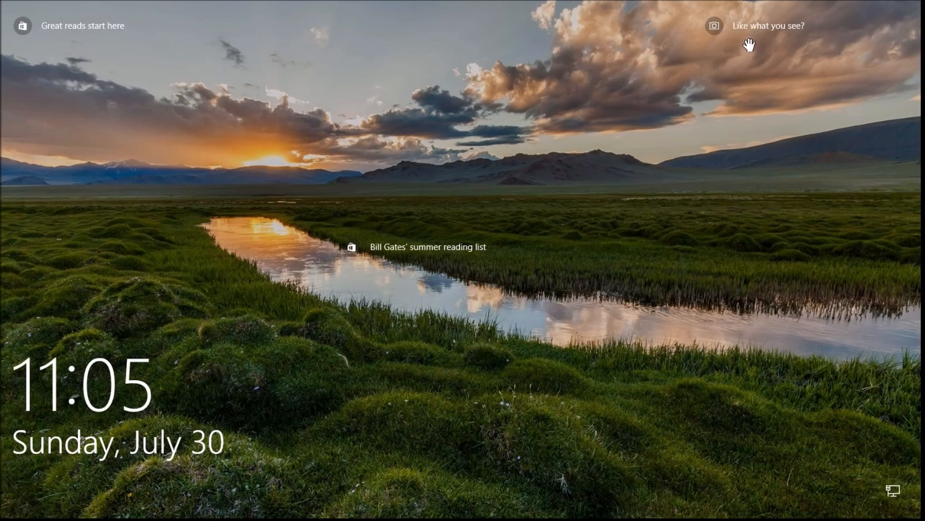
pyautogui.moveTo(745, 51)
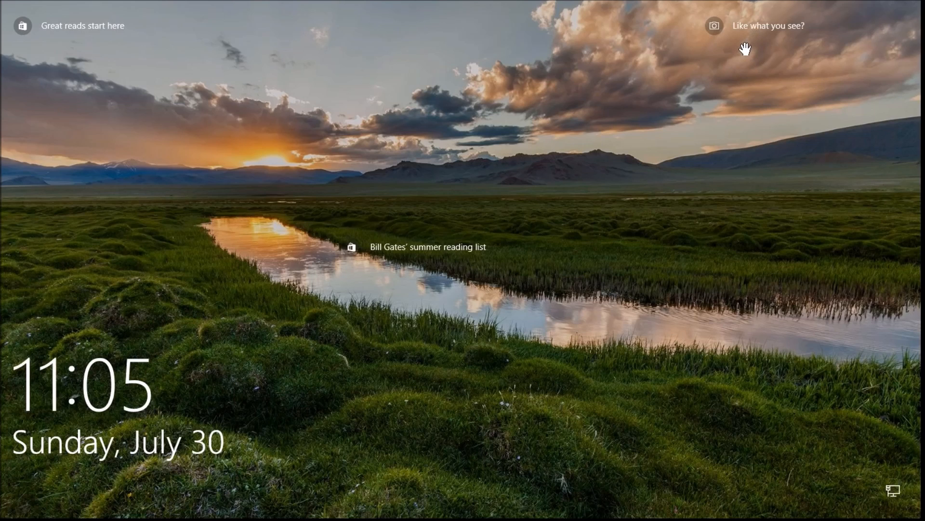
pyautogui.moveTo(169, 70)
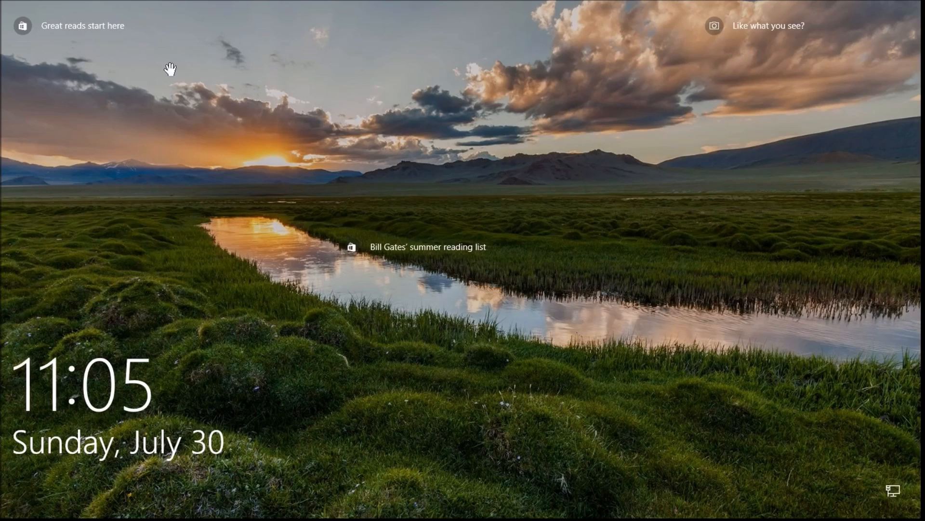
pyautogui.moveTo(100, 45)
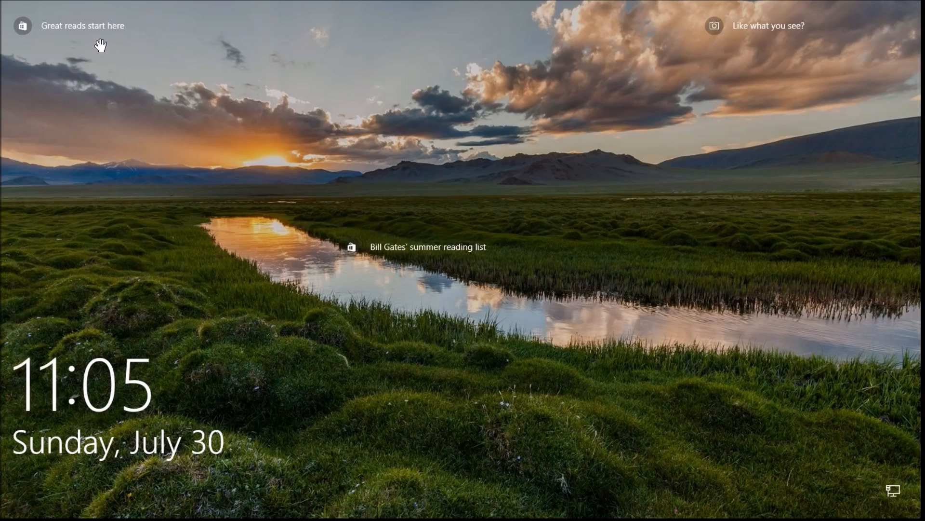
pyautogui.moveTo(65, 28)
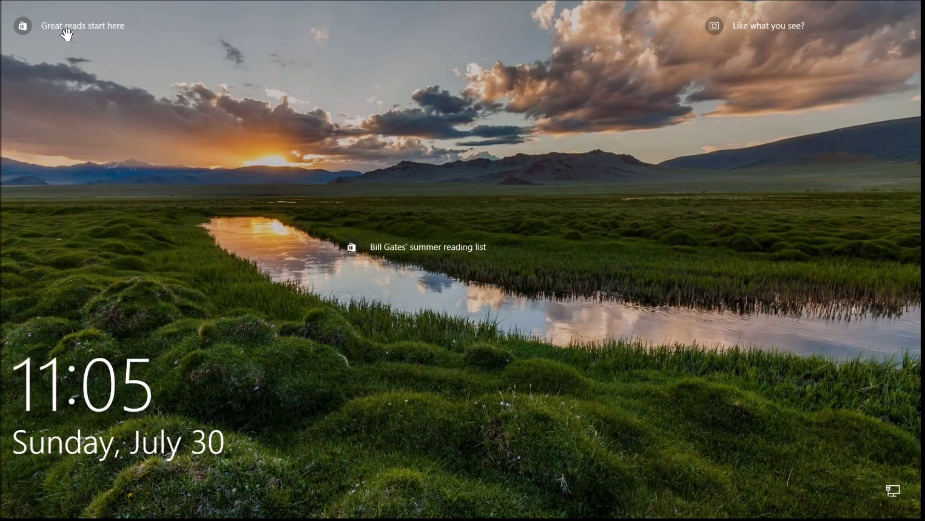
pyautogui.moveTo(340, 193)
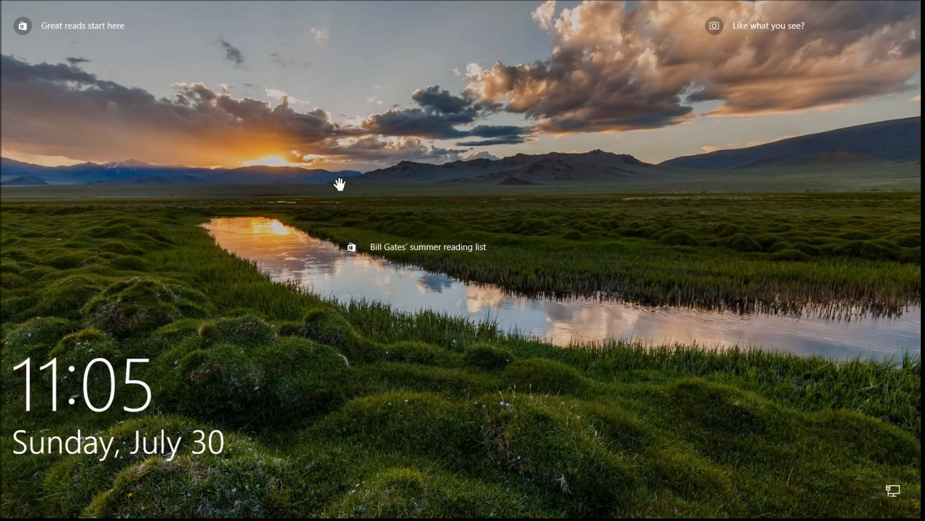
pyautogui.moveTo(805, 238)
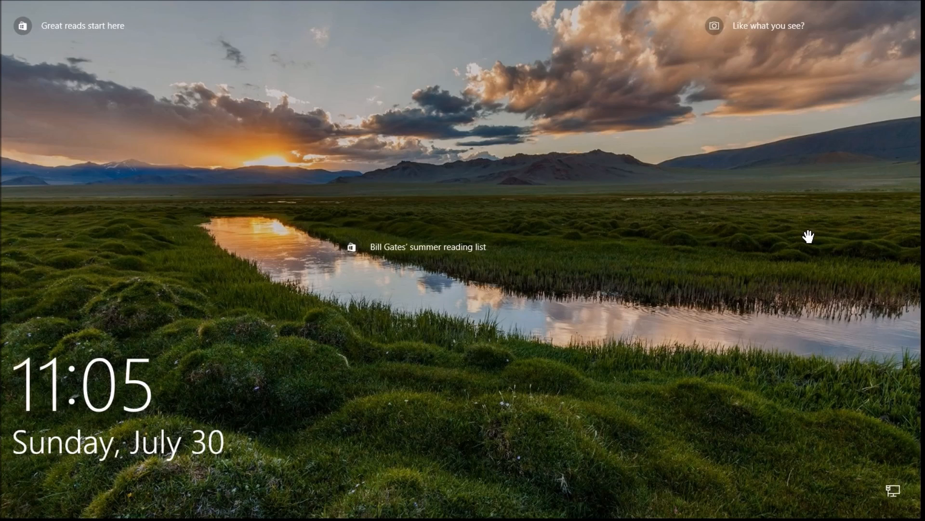
pyautogui.moveTo(694, 292)
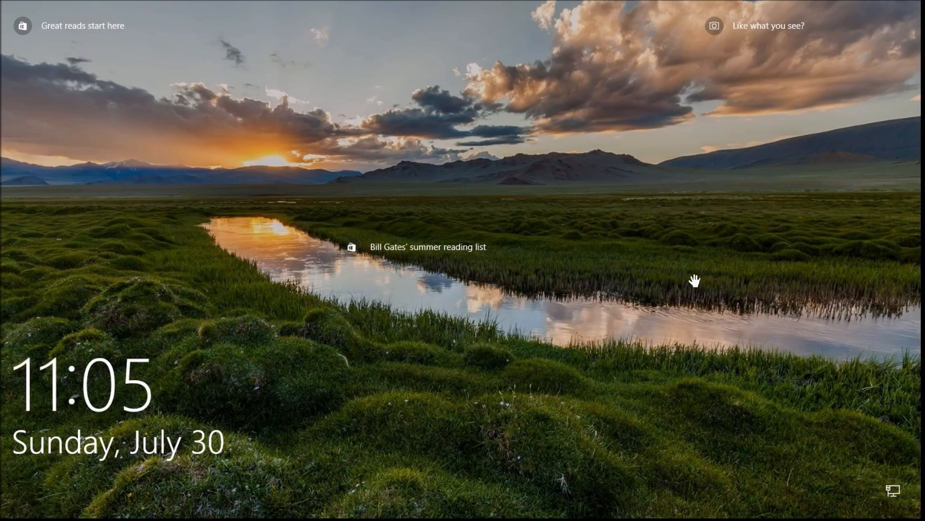
pyautogui.moveTo(534, 280)
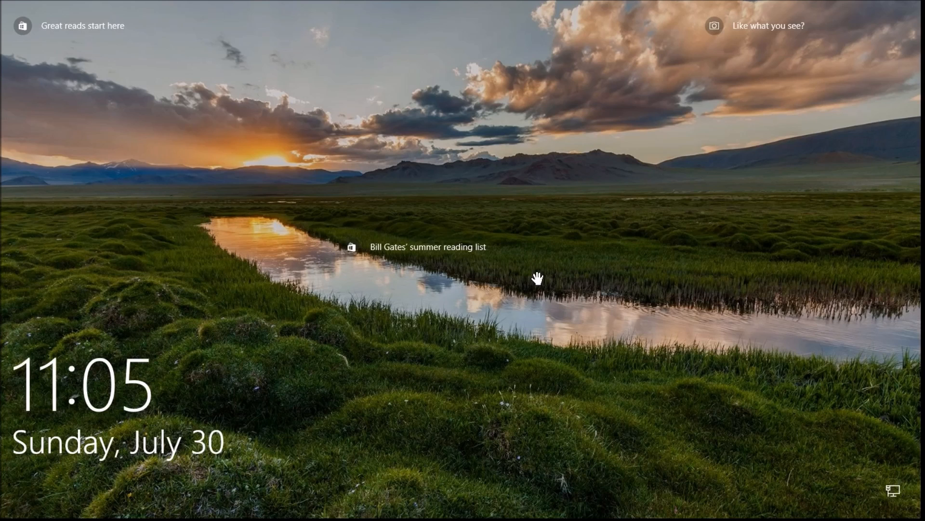
pyautogui.moveTo(562, 235)
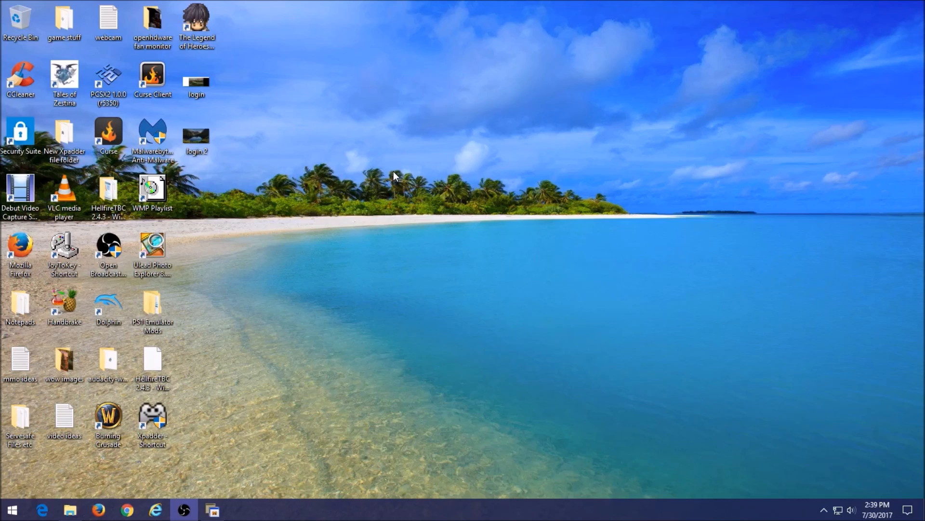
pyautogui.moveTo(388, 179)
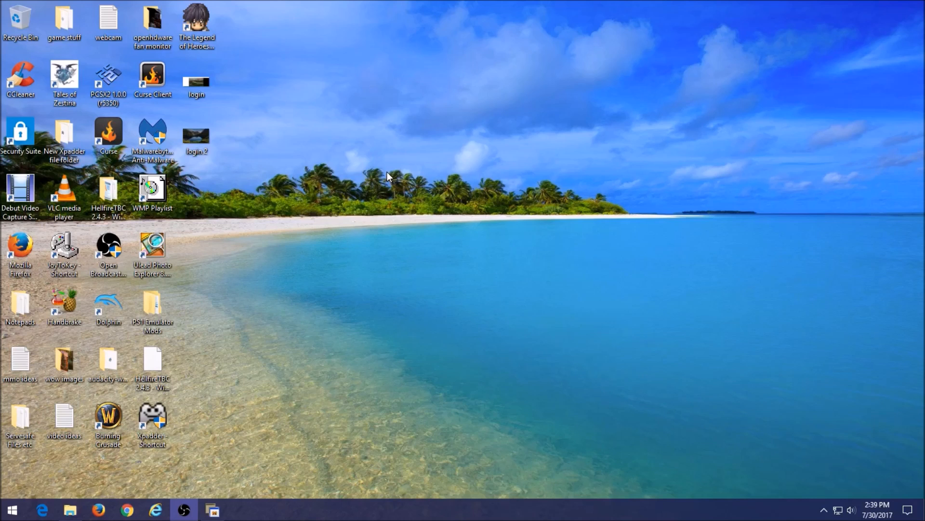
pyautogui.moveTo(379, 188)
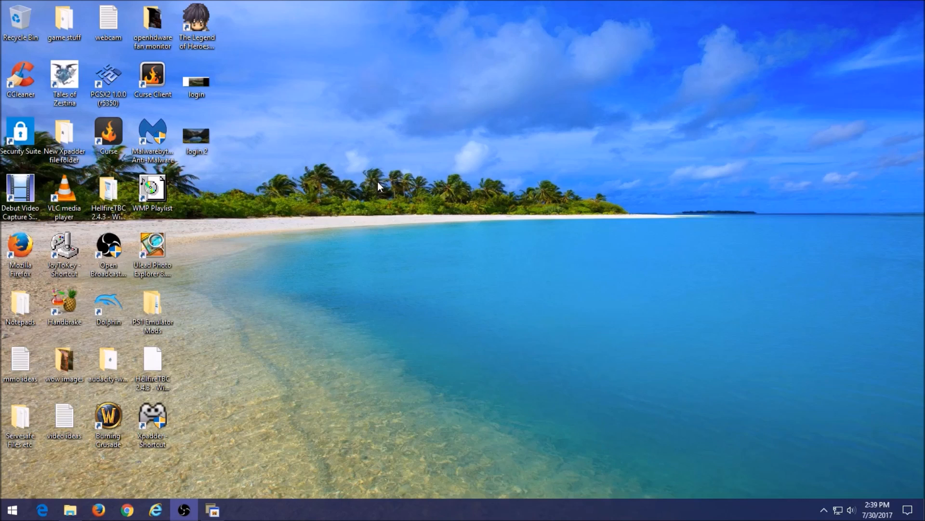
pyautogui.moveTo(433, 263)
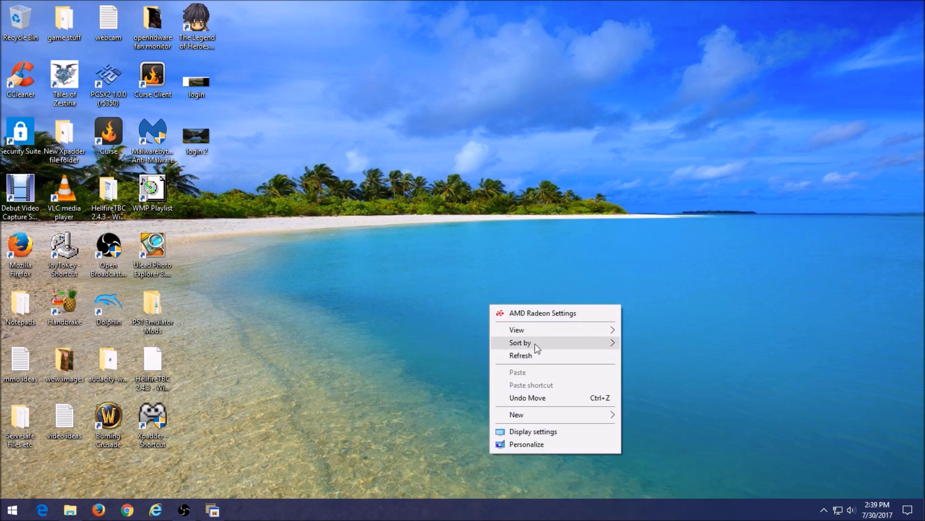
pyautogui.moveTo(524, 446)
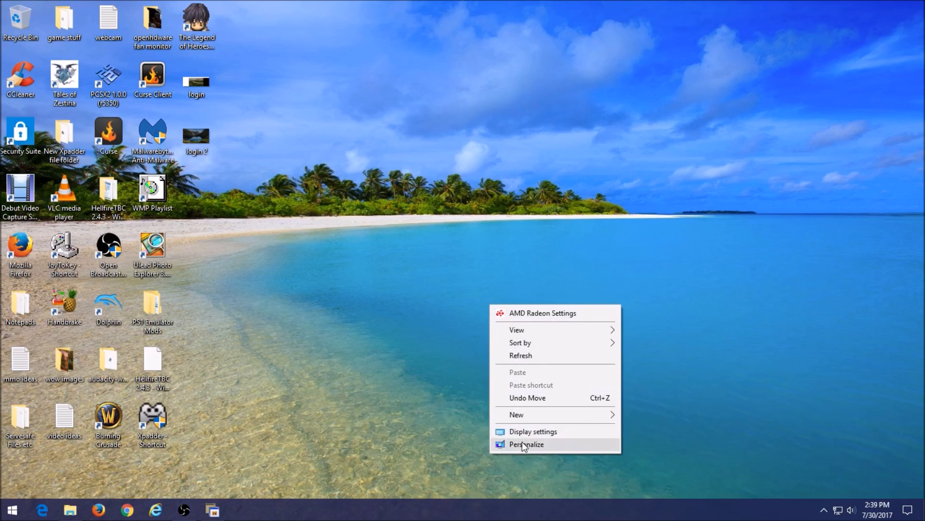
# Step: Open Personalization settings from the beach-wallpaper desktop
pyautogui.click(526, 444)
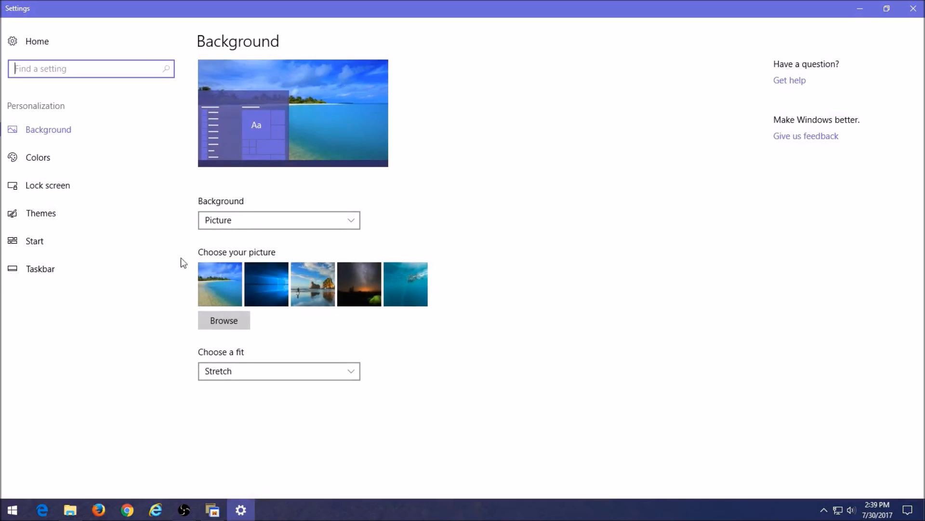
pyautogui.moveTo(53, 190)
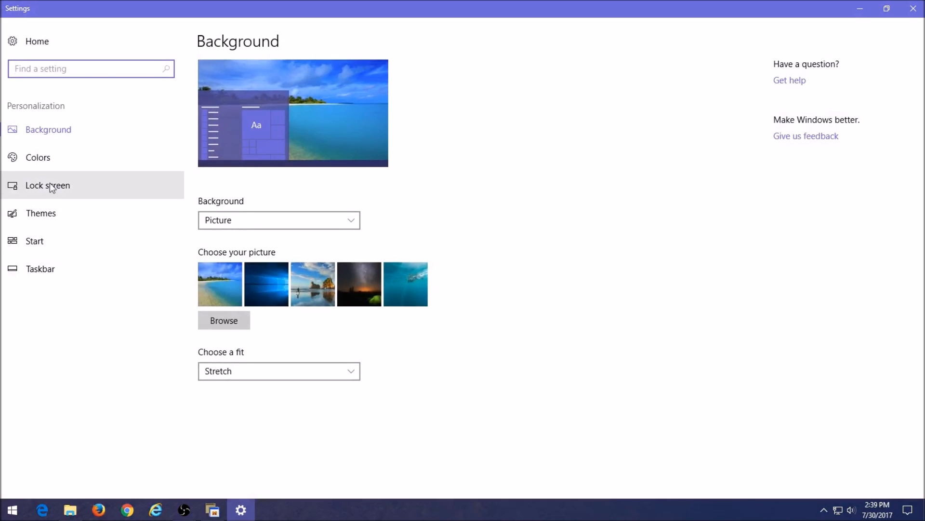
# Step: Switch to the Lock screen page in Personalization settings
pyautogui.click(48, 185)
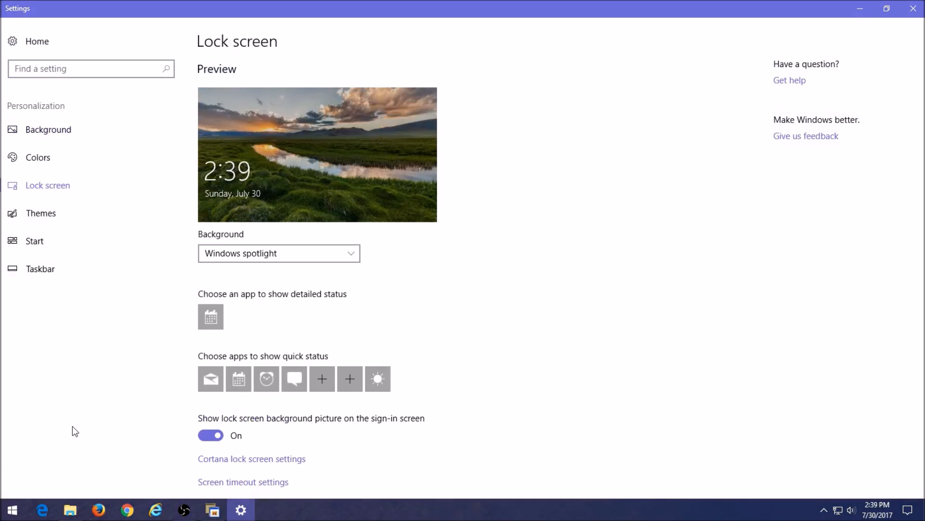
pyautogui.moveTo(889, 10)
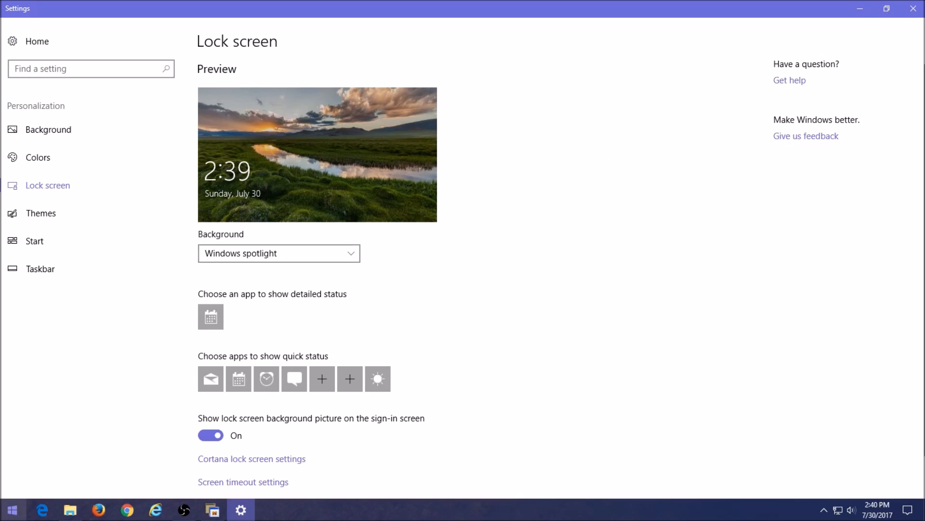
pyautogui.moveTo(12, 512)
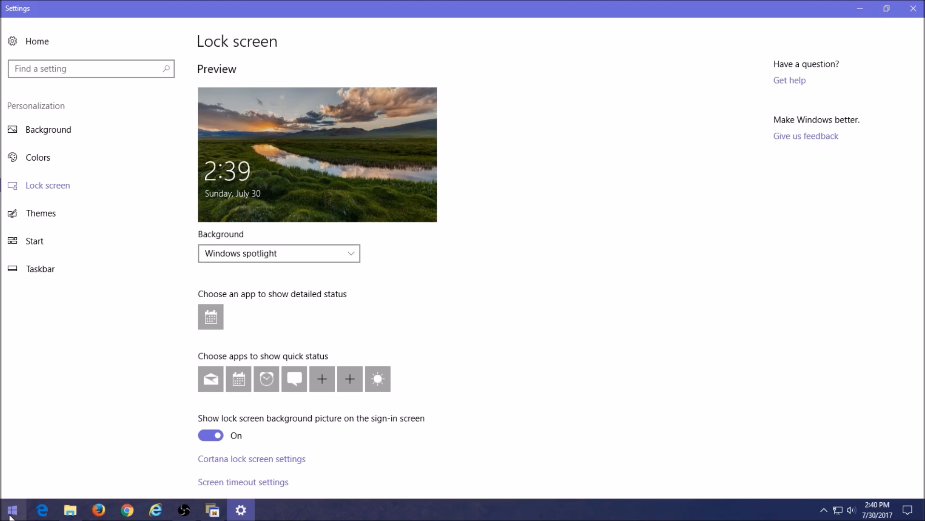
pyautogui.rightClick(10, 507)
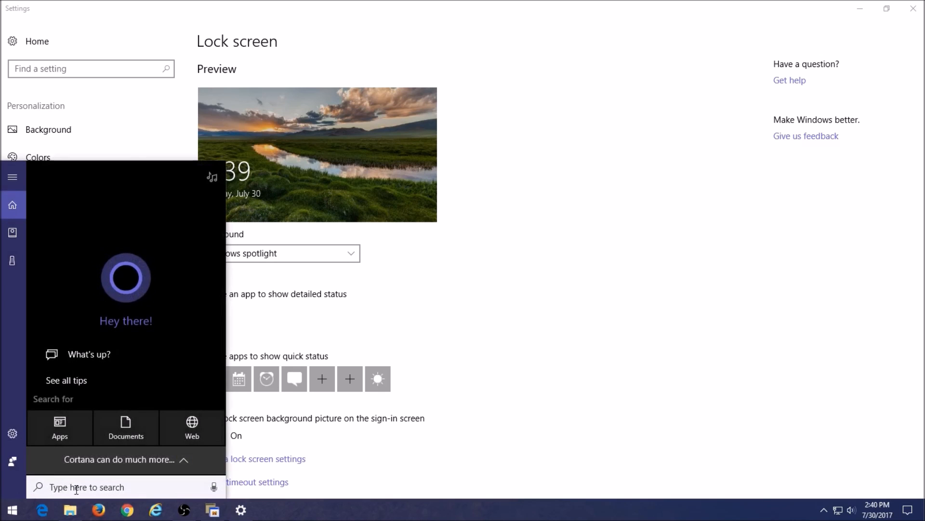
pyautogui.write('lock screen settings')
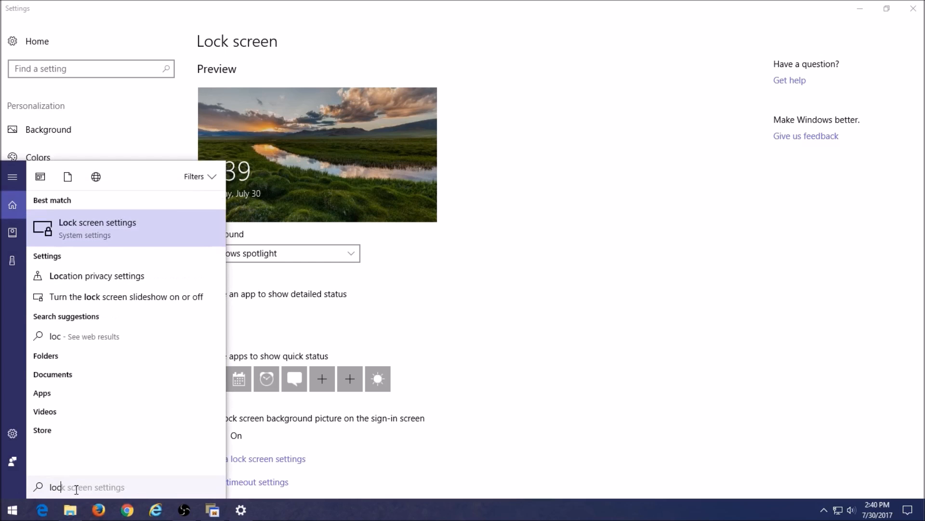
pyautogui.write('lockscreen')
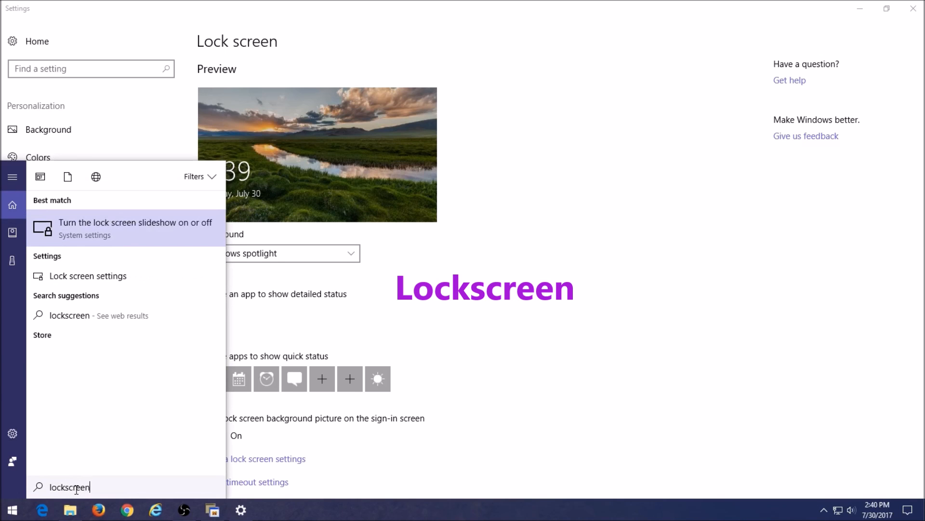
pyautogui.moveTo(138, 228)
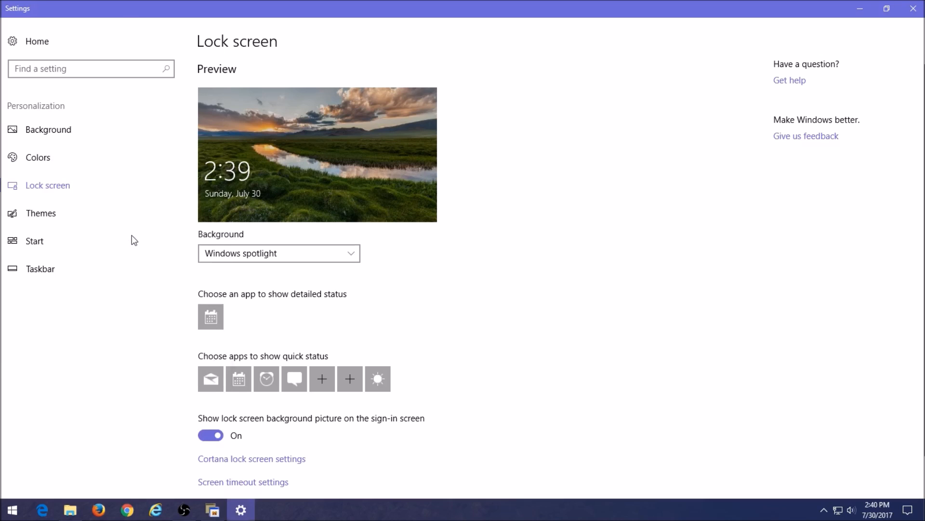
pyautogui.moveTo(487, 267)
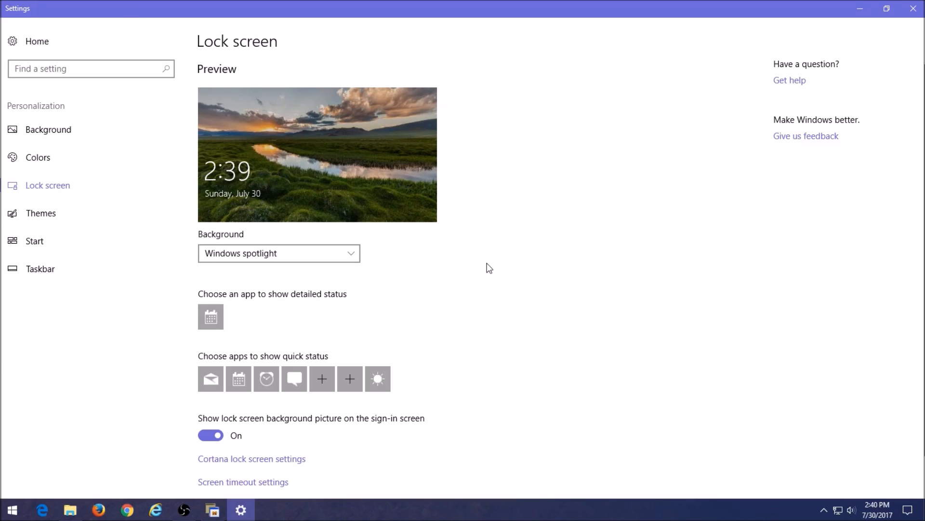
pyautogui.moveTo(408, 273)
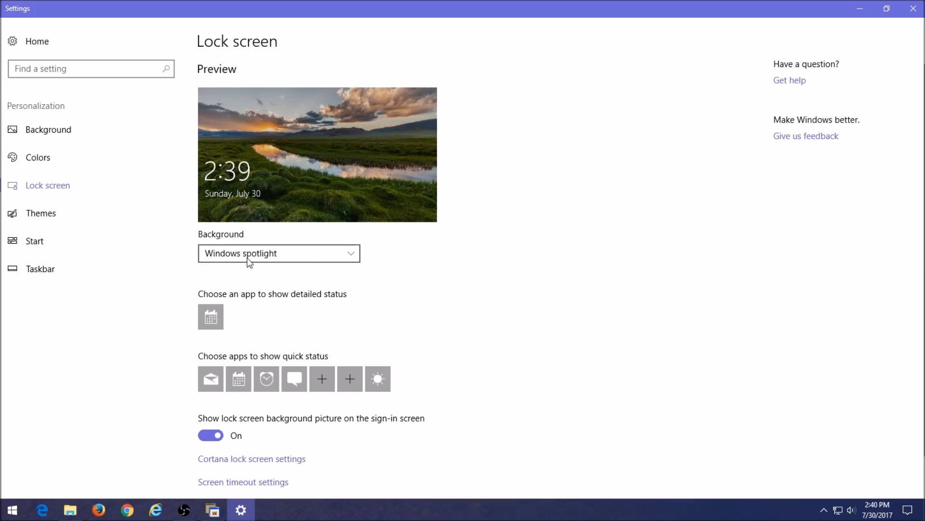
pyautogui.moveTo(236, 263)
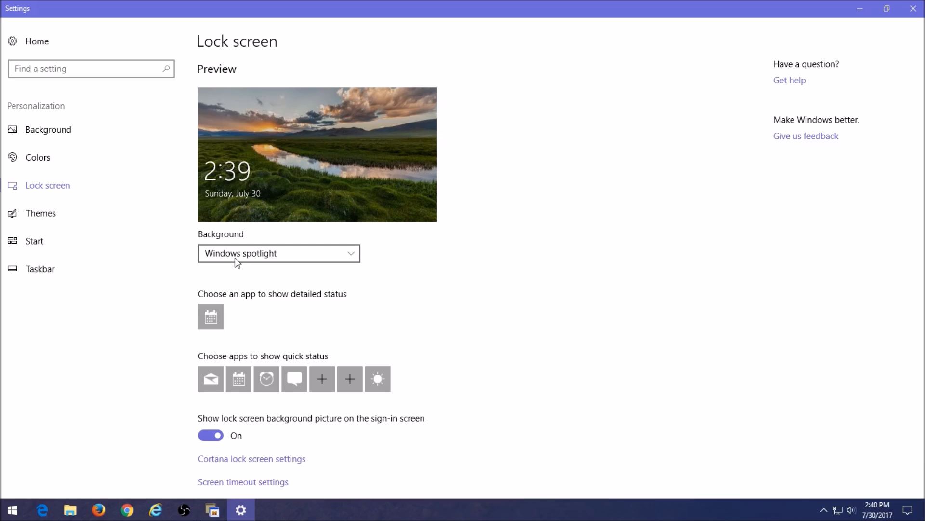
pyautogui.moveTo(282, 268)
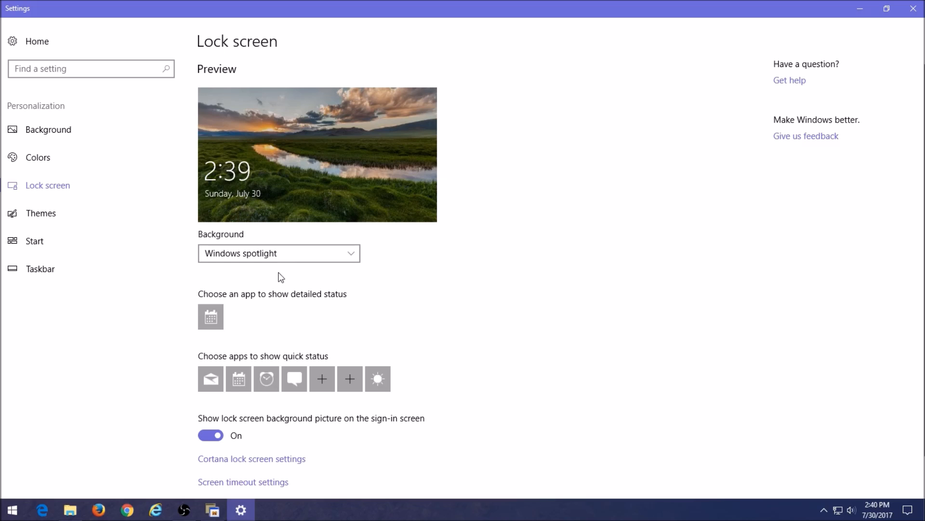
pyautogui.moveTo(301, 196)
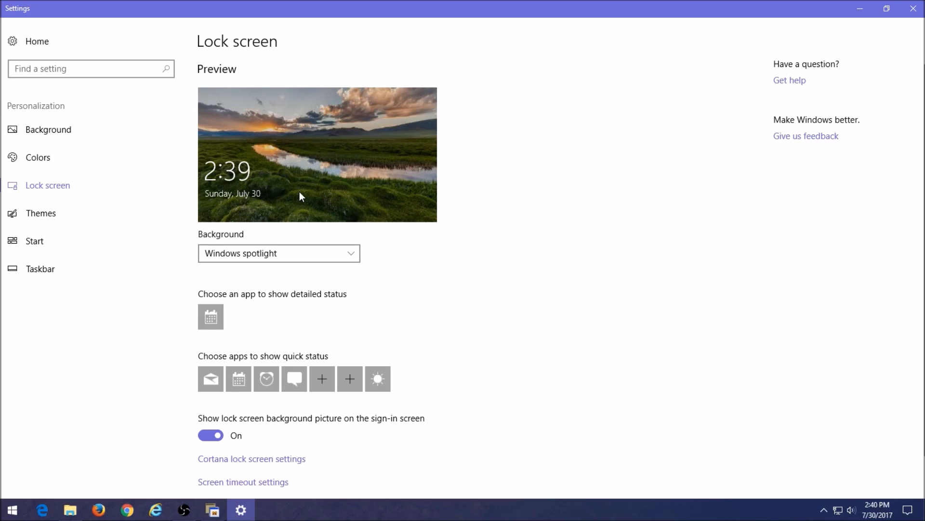
pyautogui.moveTo(290, 205)
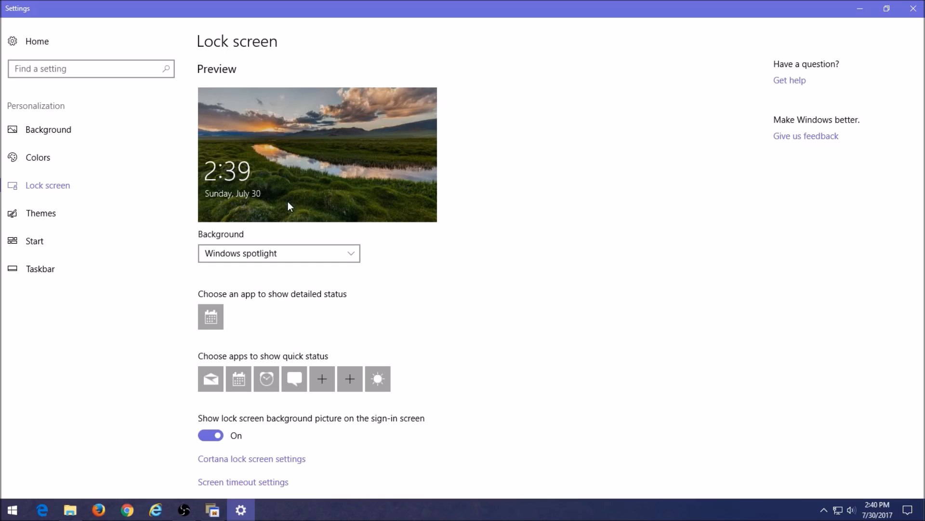
pyautogui.moveTo(288, 210)
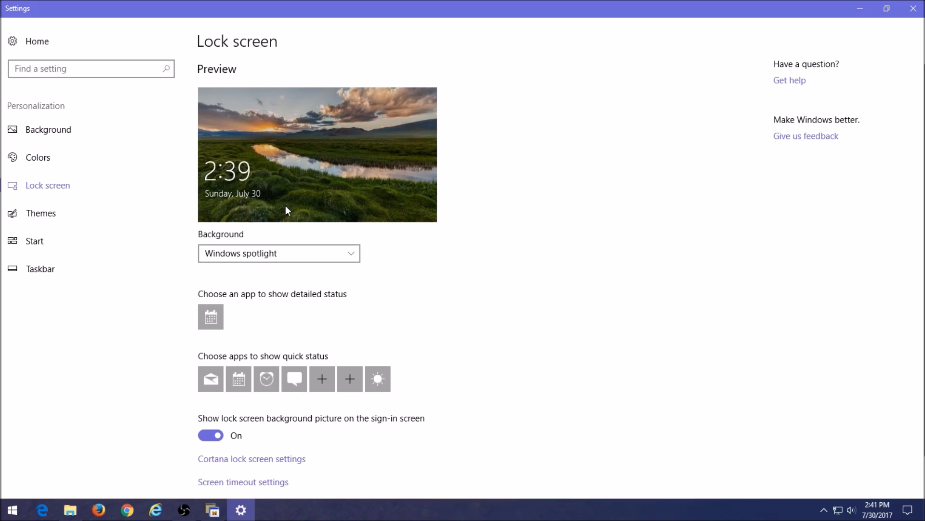
pyautogui.moveTo(329, 251)
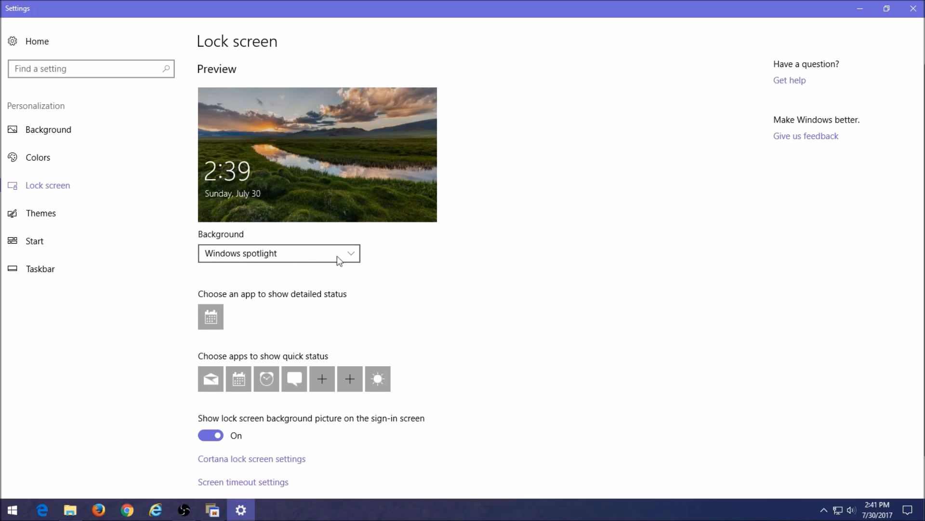
# Step: Expand the lock screen Background dropdown to list Windows spotlight, Picture and Slideshow
pyautogui.click(278, 253)
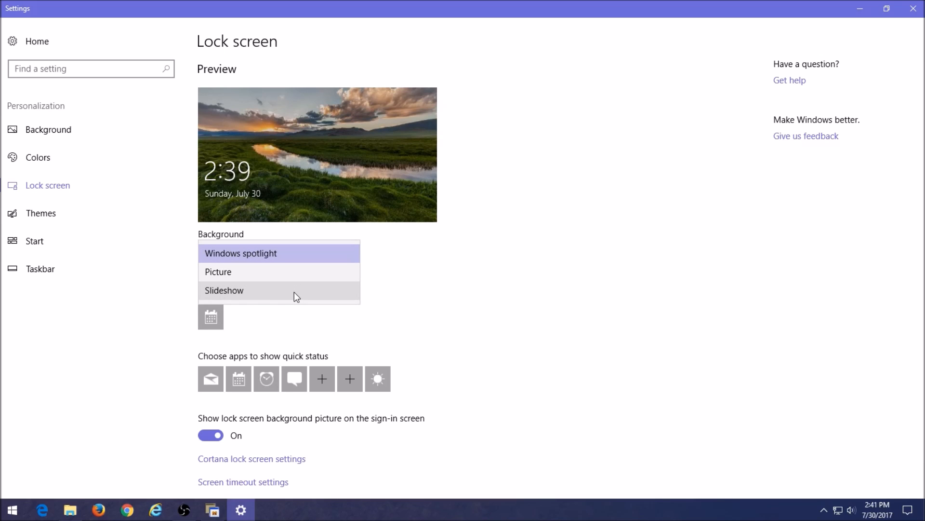
pyautogui.moveTo(291, 299)
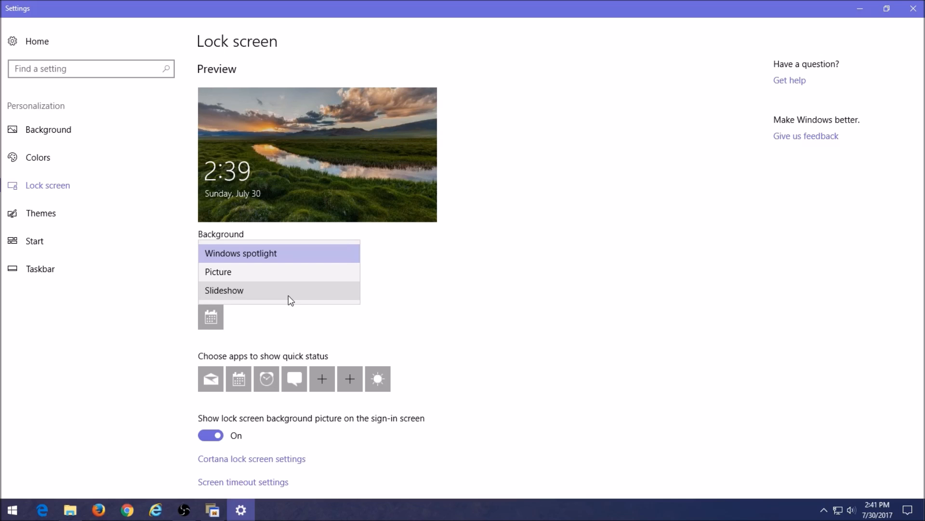
# Step: Select Slideshow as the lock screen background
pyautogui.click(224, 290)
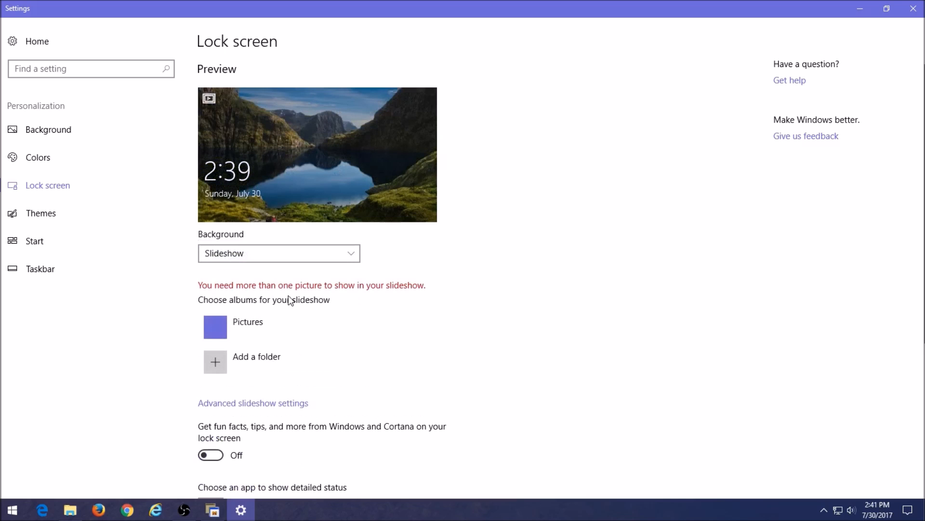
pyautogui.moveTo(263, 371)
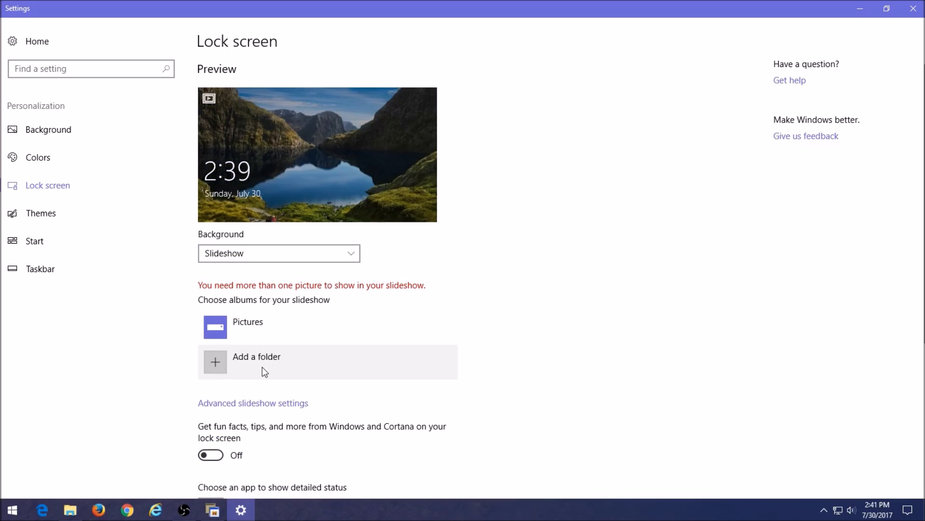
pyautogui.moveTo(262, 363)
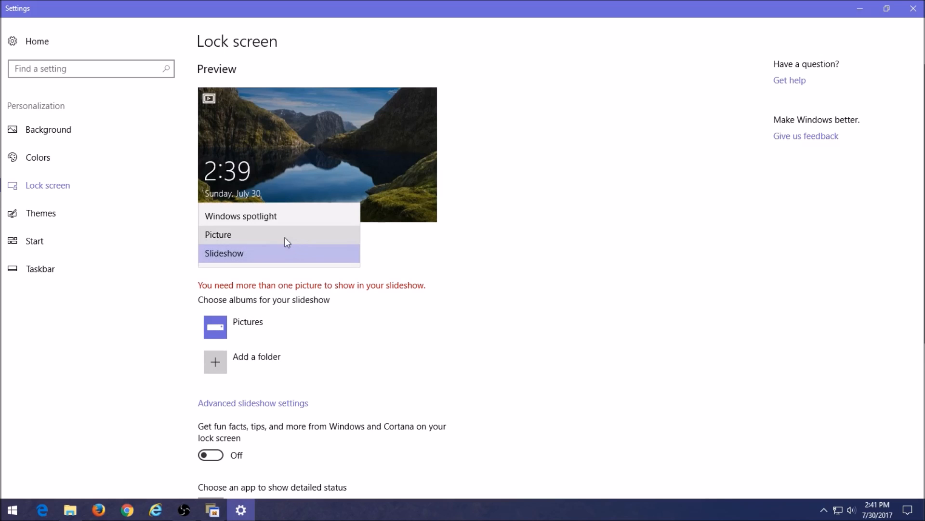
# Step: Select Picture as the lock screen background
pyautogui.click(218, 235)
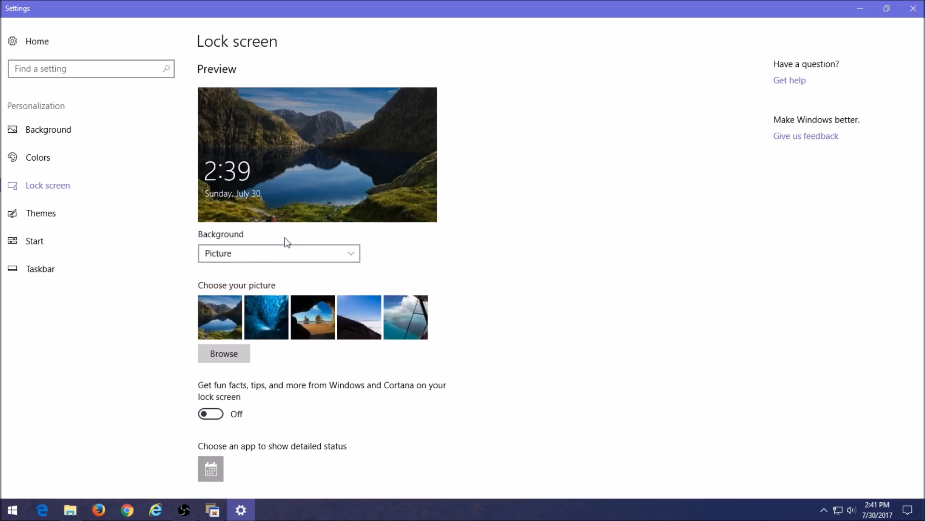
pyautogui.moveTo(373, 332)
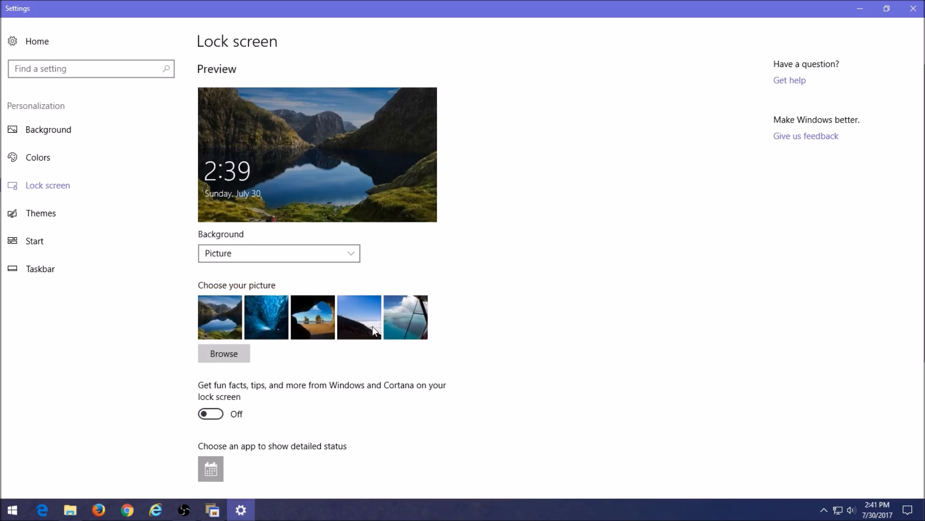
pyautogui.moveTo(365, 326)
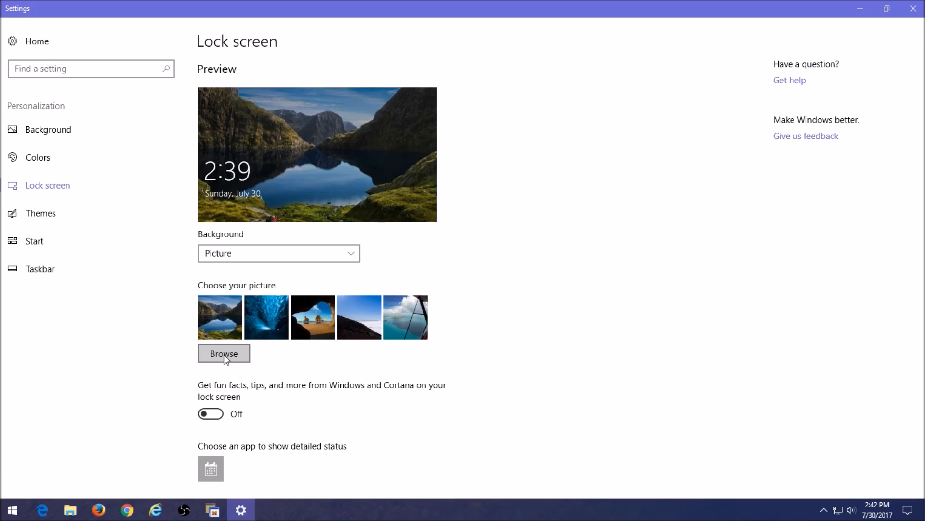
pyautogui.moveTo(216, 342)
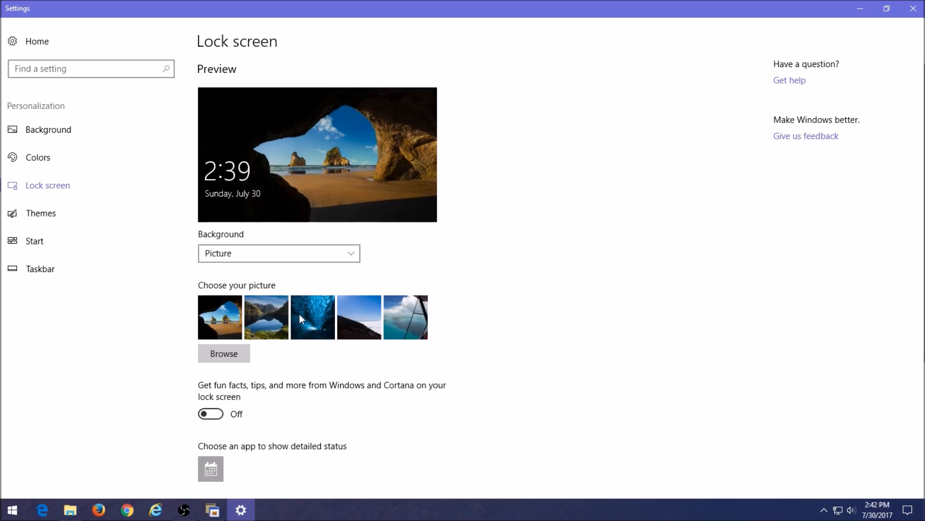
pyautogui.moveTo(890, 11)
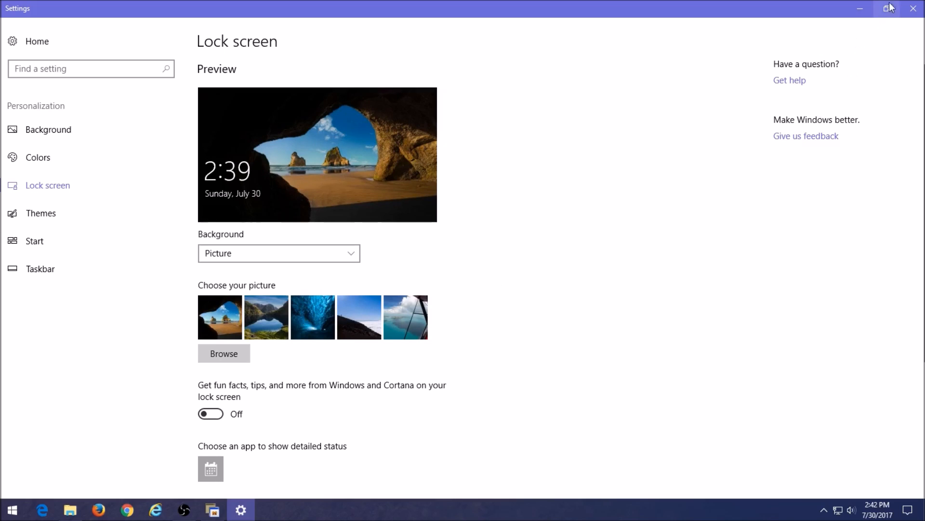
pyautogui.moveTo(913, 8)
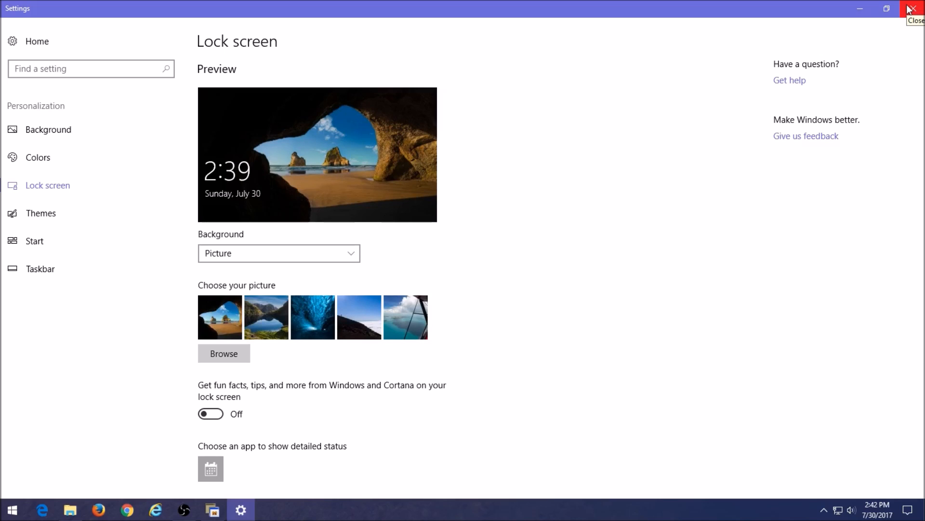
pyautogui.moveTo(390, 169)
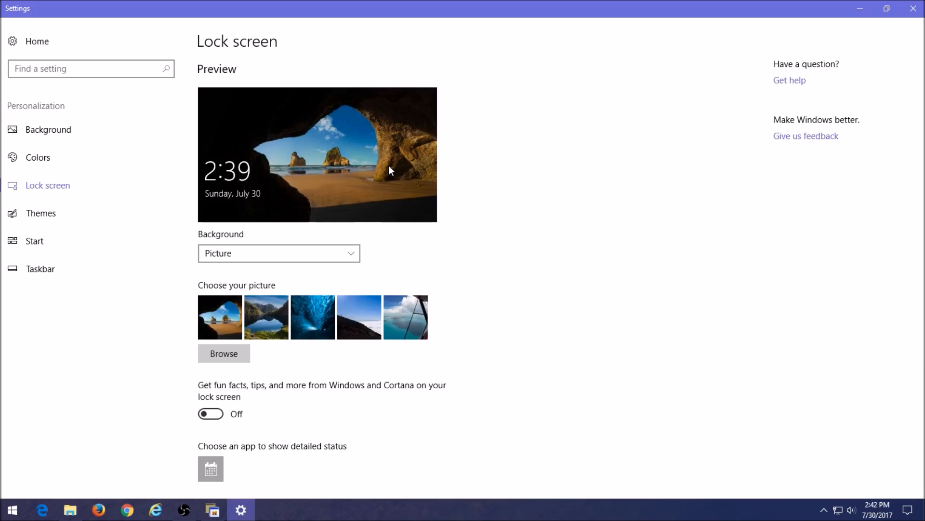
pyautogui.moveTo(880, 260)
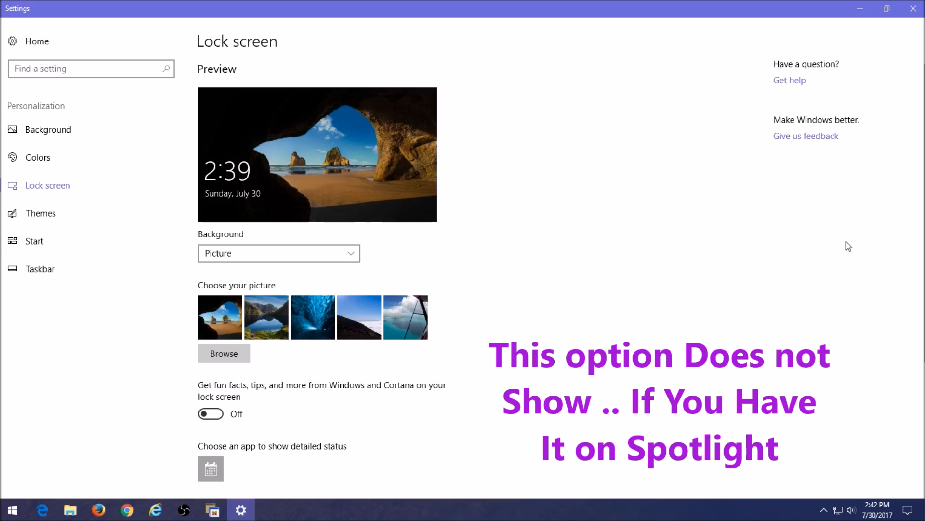
pyautogui.moveTo(510, 343)
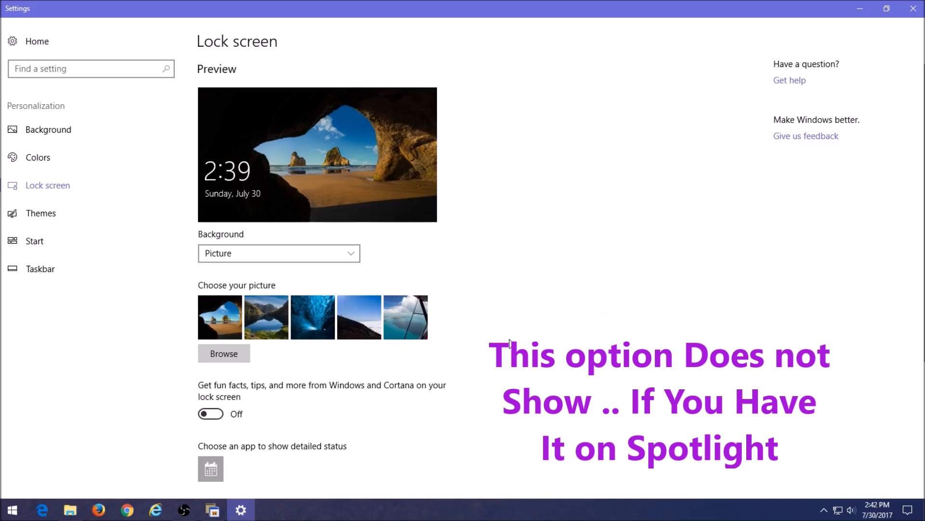
pyautogui.moveTo(207, 410)
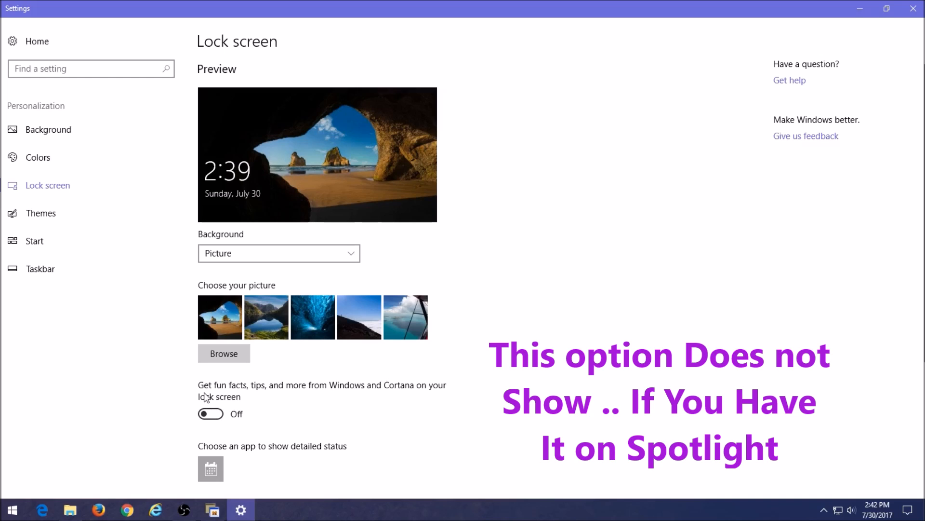
pyautogui.moveTo(310, 399)
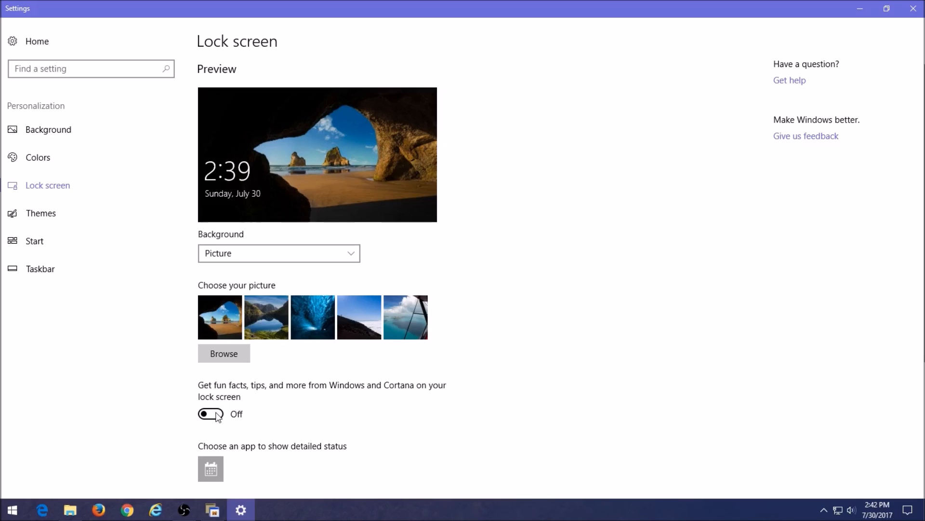
pyautogui.click(208, 414)
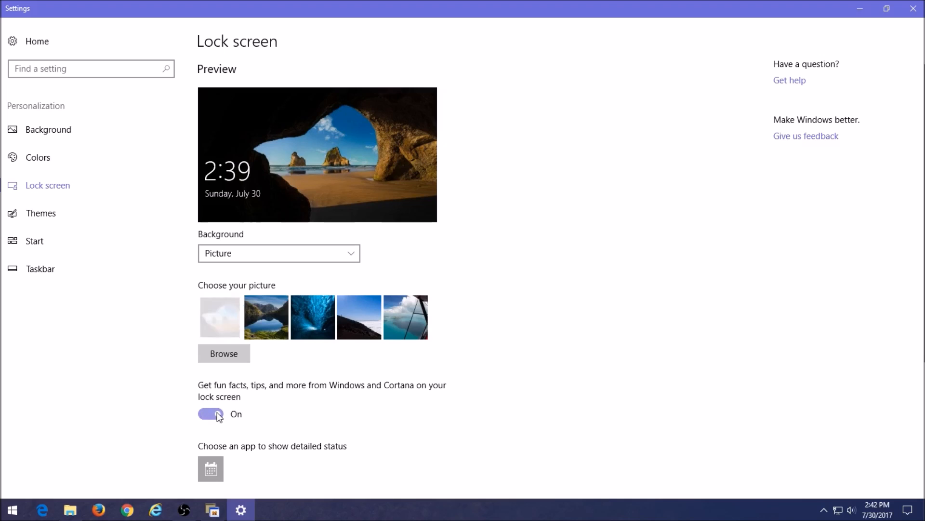
pyautogui.click(210, 414)
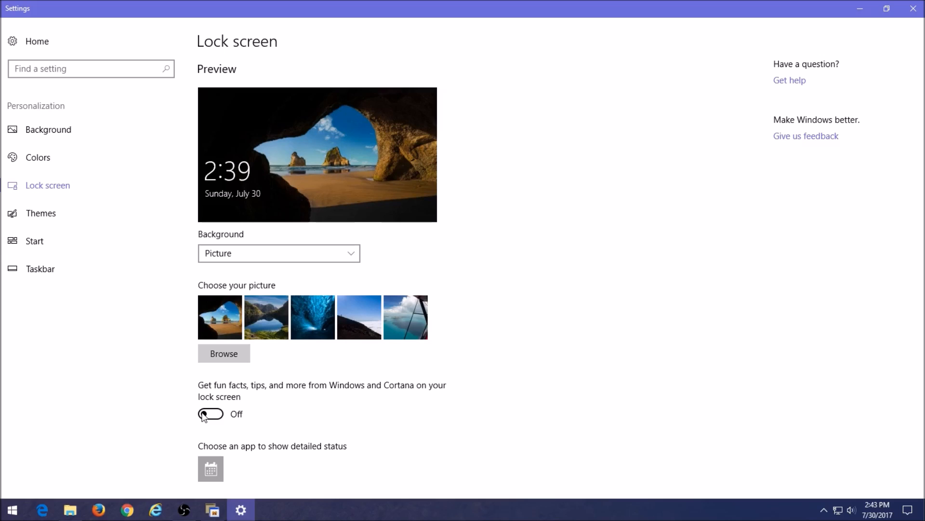
pyautogui.moveTo(879, 119)
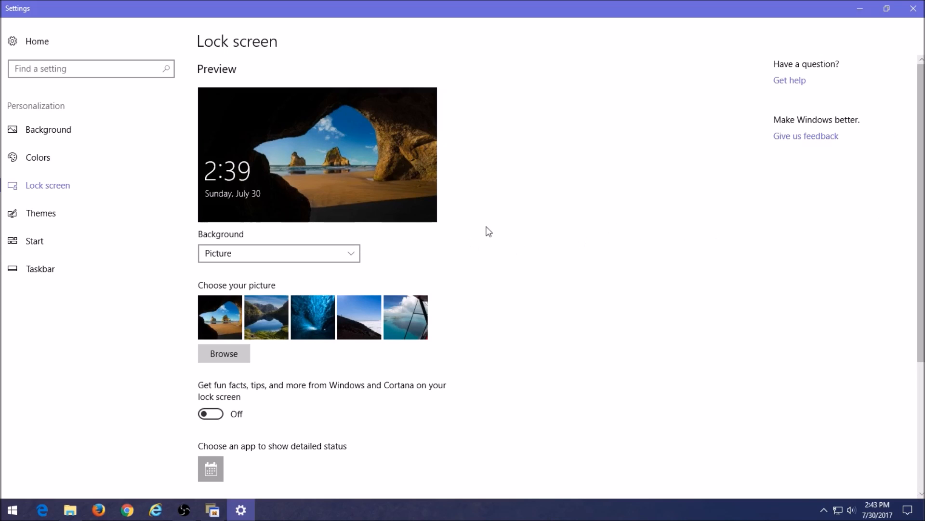
pyautogui.moveTo(902, 273)
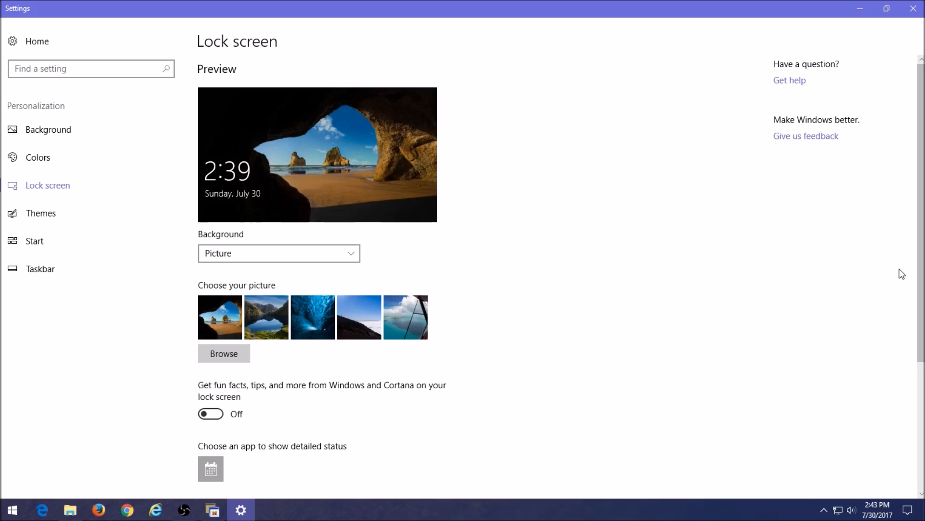
pyautogui.scroll(-3)
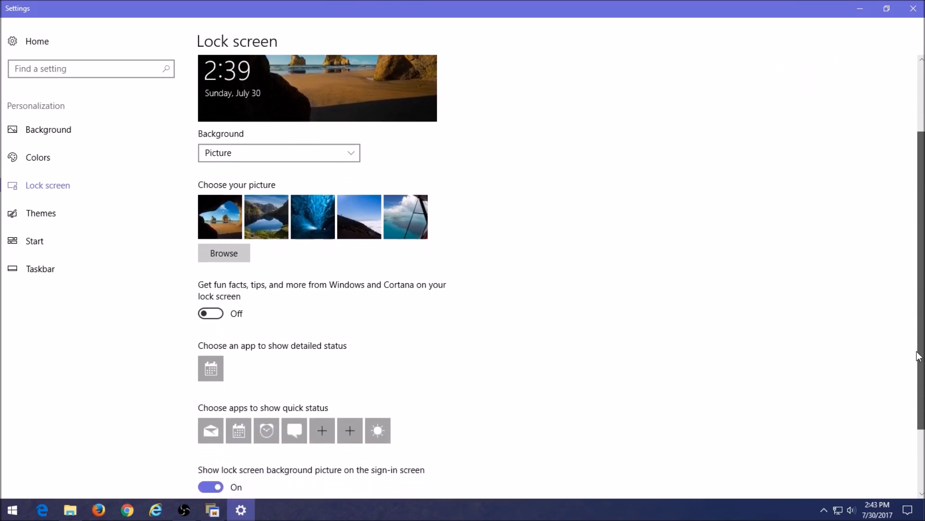
pyautogui.scroll(-3)
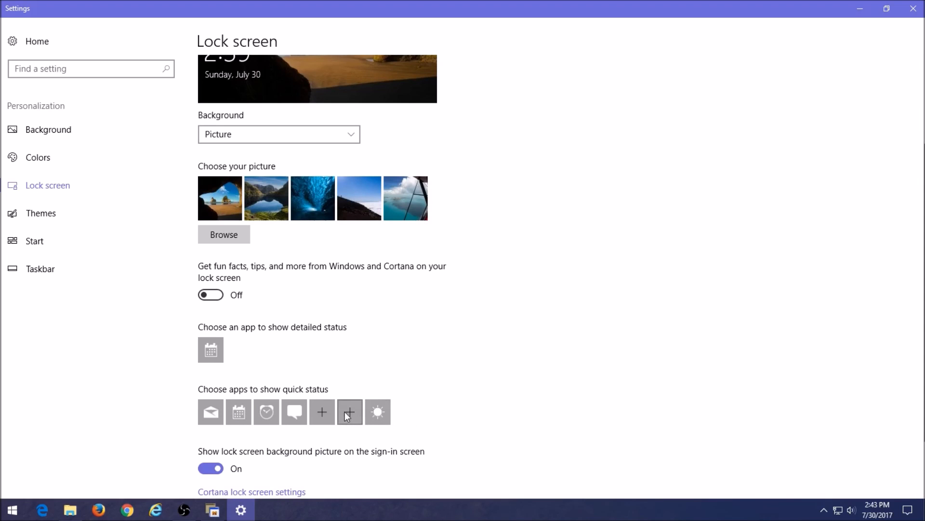
pyautogui.moveTo(462, 428)
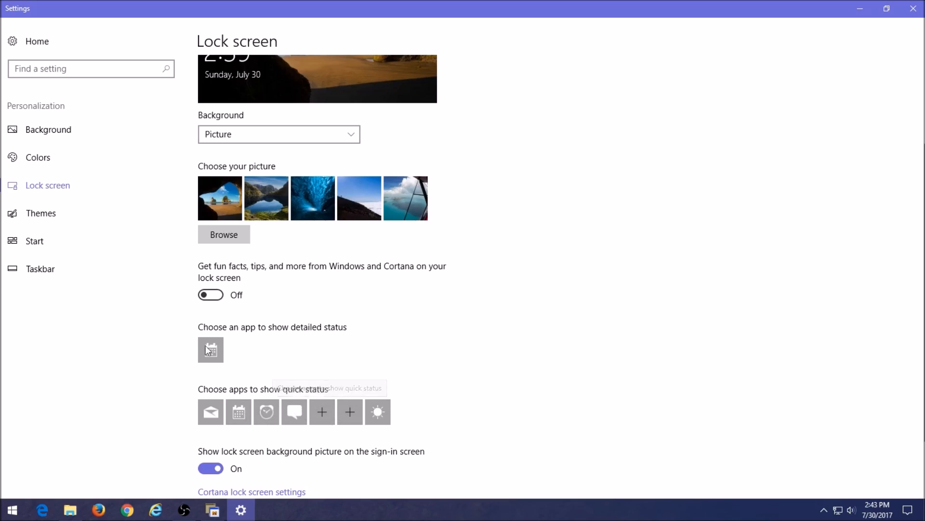
pyautogui.moveTo(58, 168)
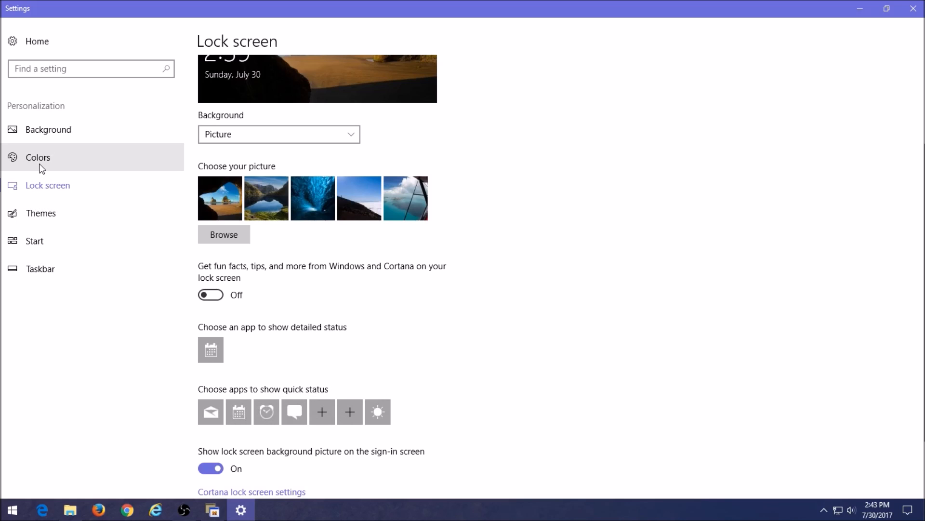
# Step: Go to the Colors page showing the accent colour palette
pyautogui.click(38, 157)
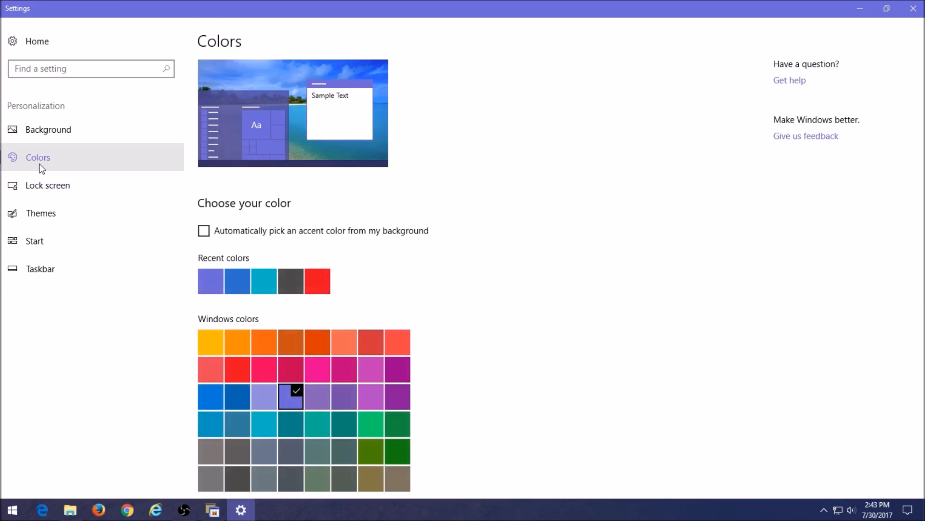
pyautogui.moveTo(241, 370)
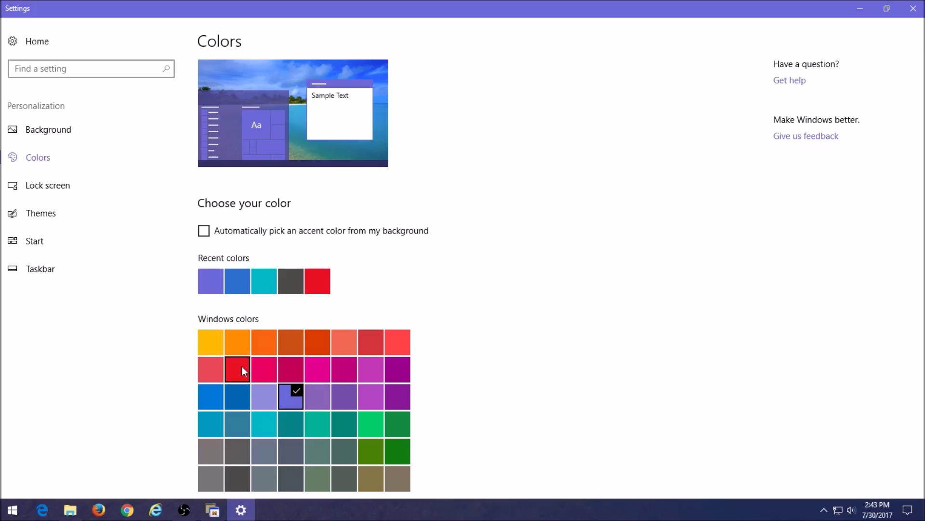
pyautogui.moveTo(242, 370)
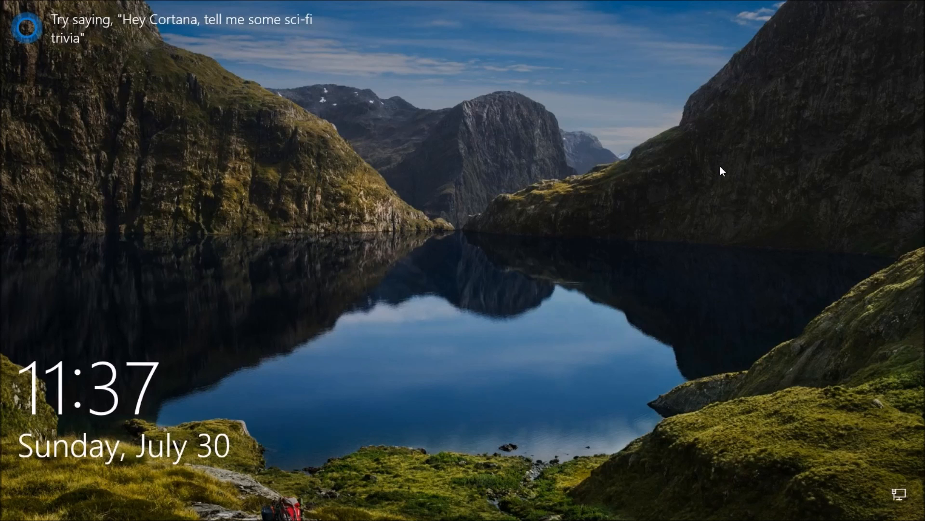
pyautogui.moveTo(598, 83)
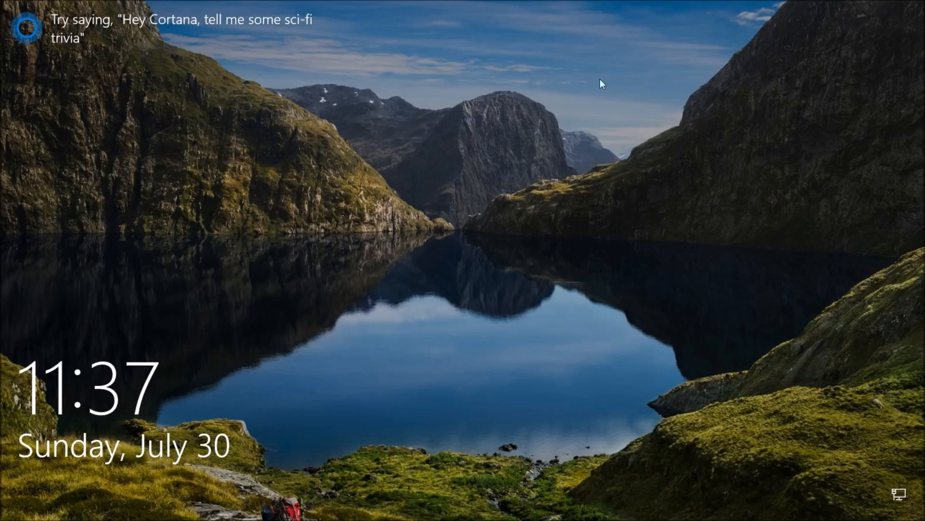
pyautogui.moveTo(546, 235)
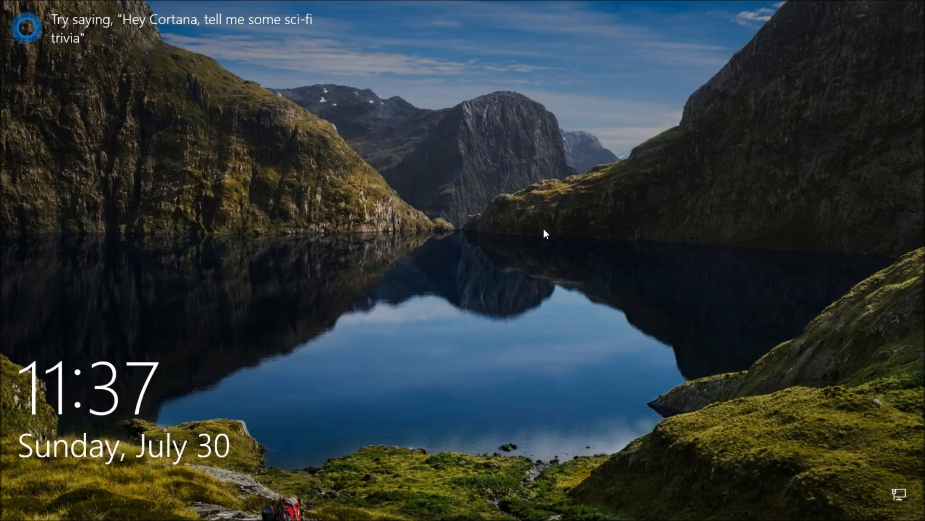
pyautogui.moveTo(278, 126)
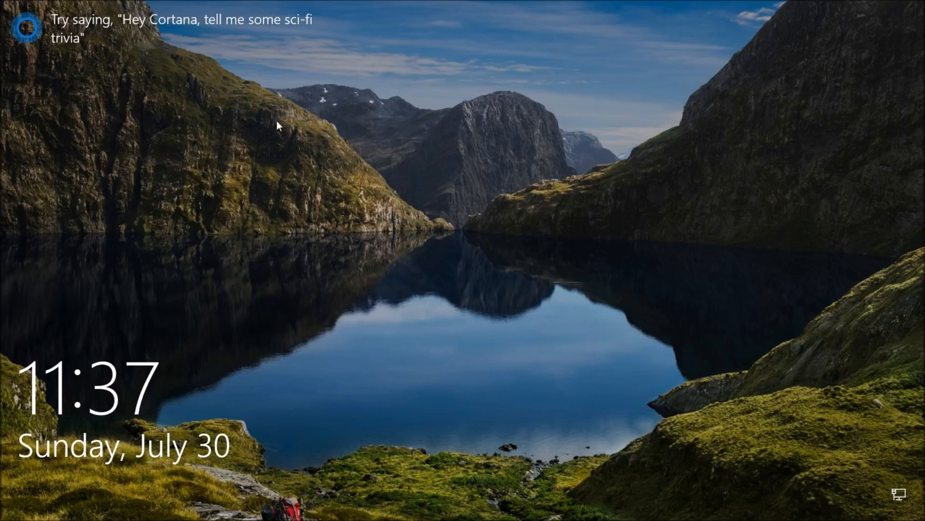
pyautogui.moveTo(71, 23)
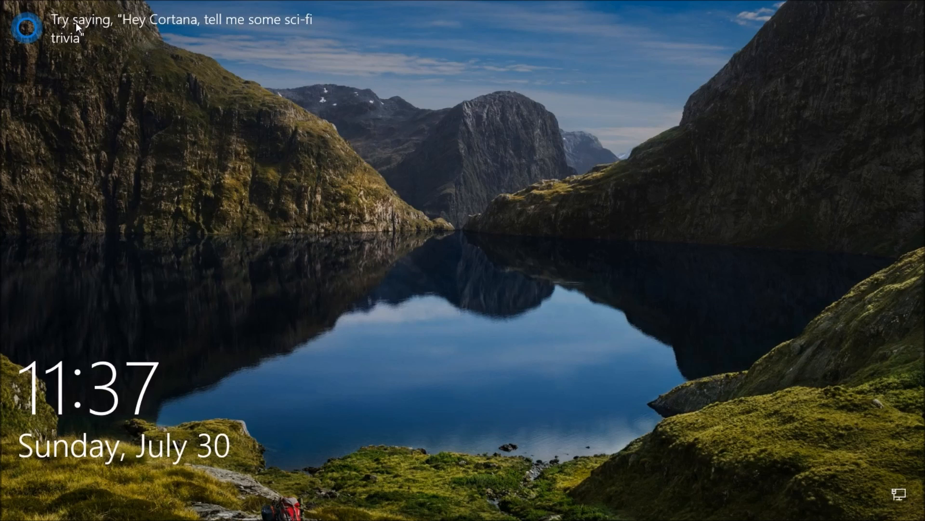
pyautogui.moveTo(738, 61)
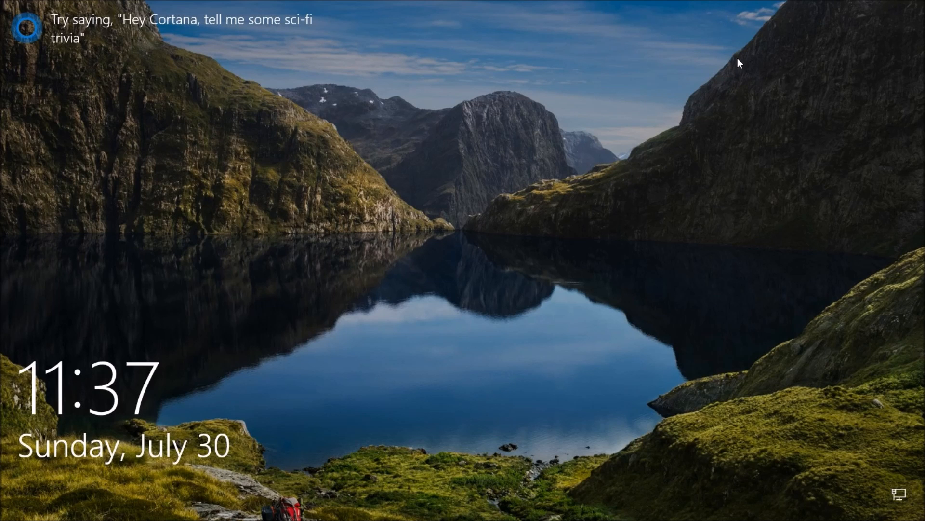
pyautogui.moveTo(622, 245)
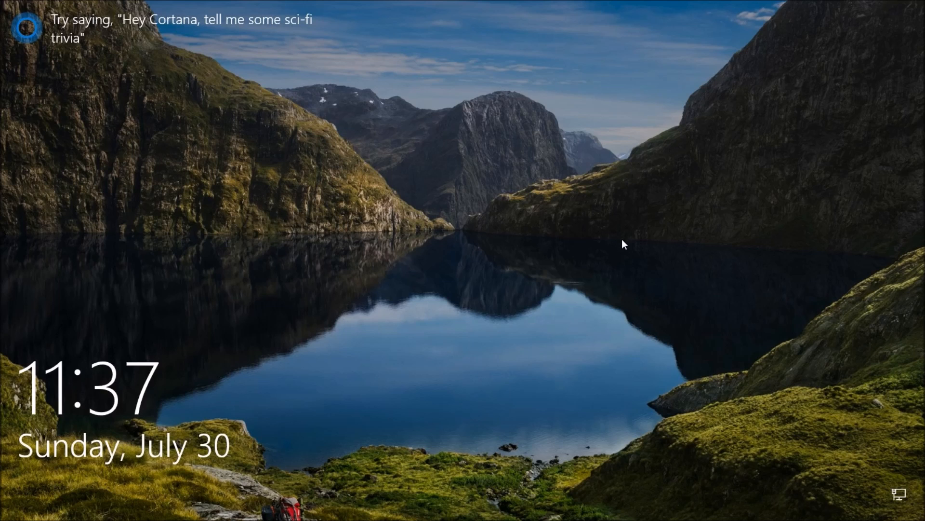
pyautogui.moveTo(405, 251)
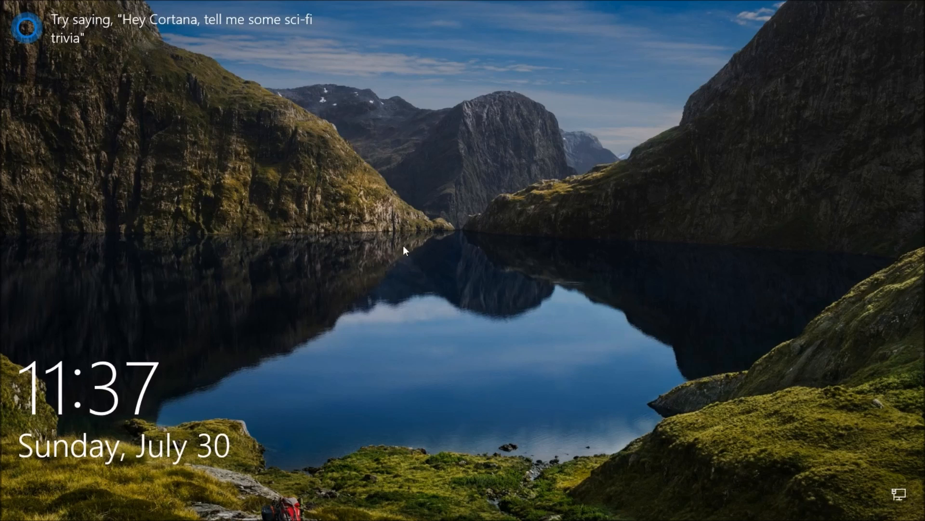
pyautogui.moveTo(603, 273)
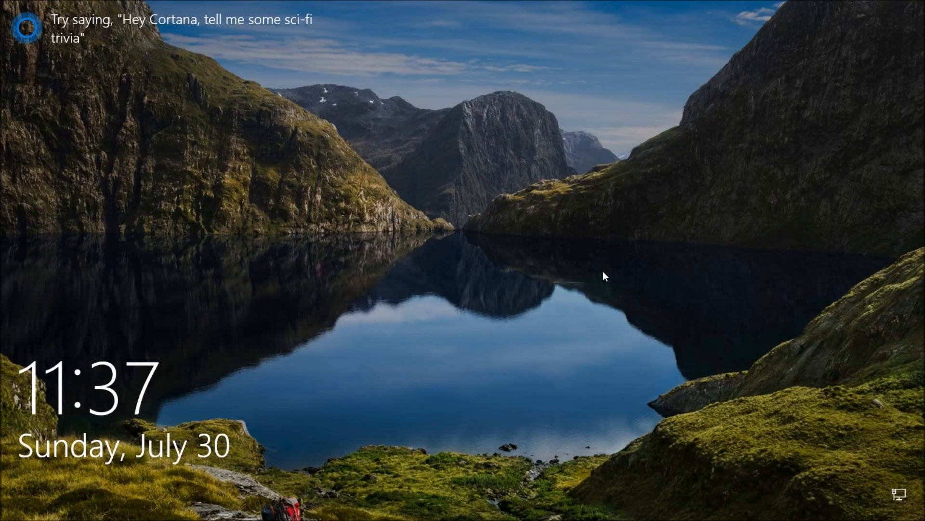
pyautogui.moveTo(604, 280)
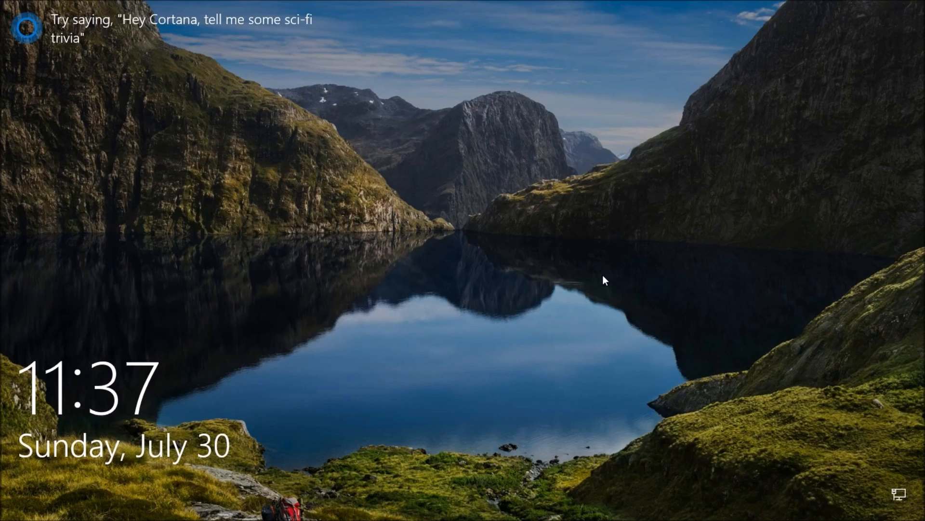
pyautogui.moveTo(620, 284)
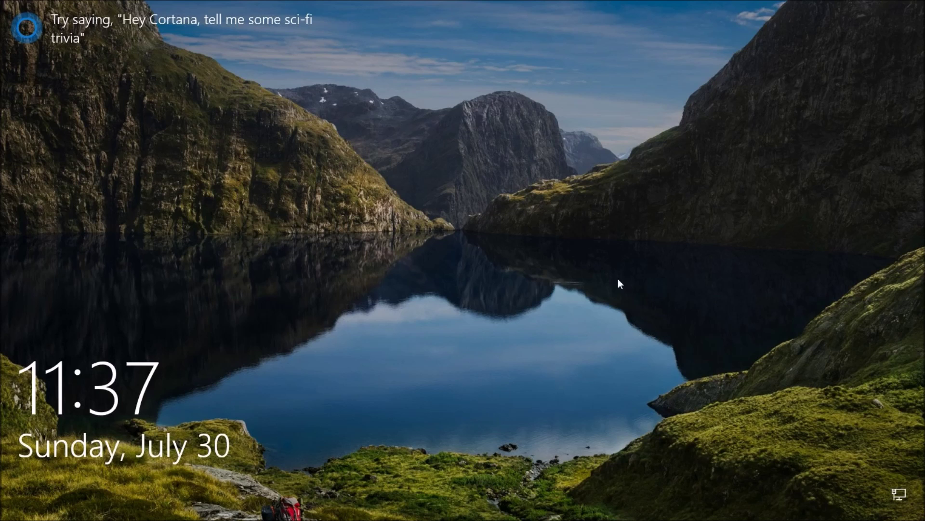